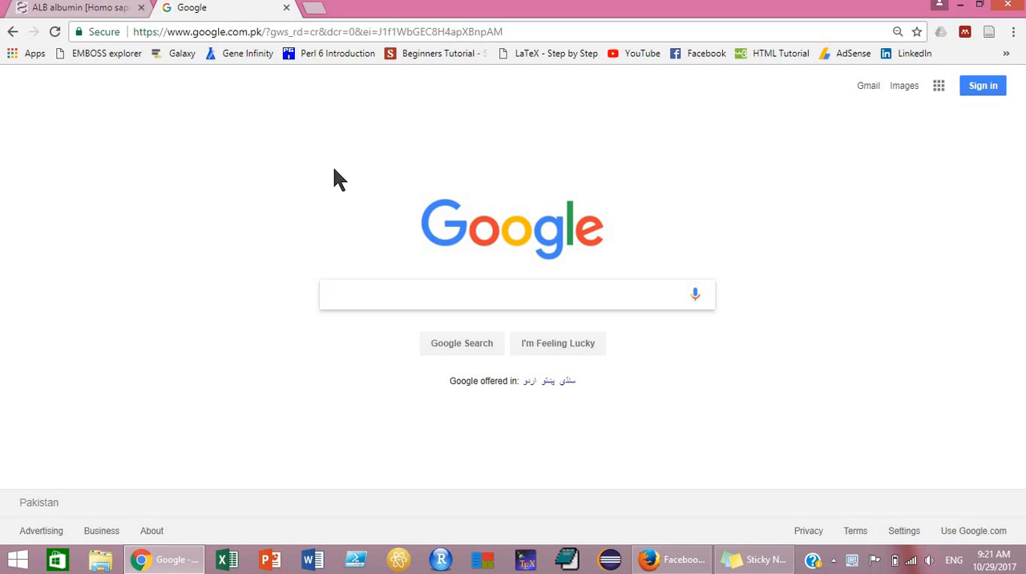
Step: Search Google for 'ncbi' from the address bar
click(517, 294)
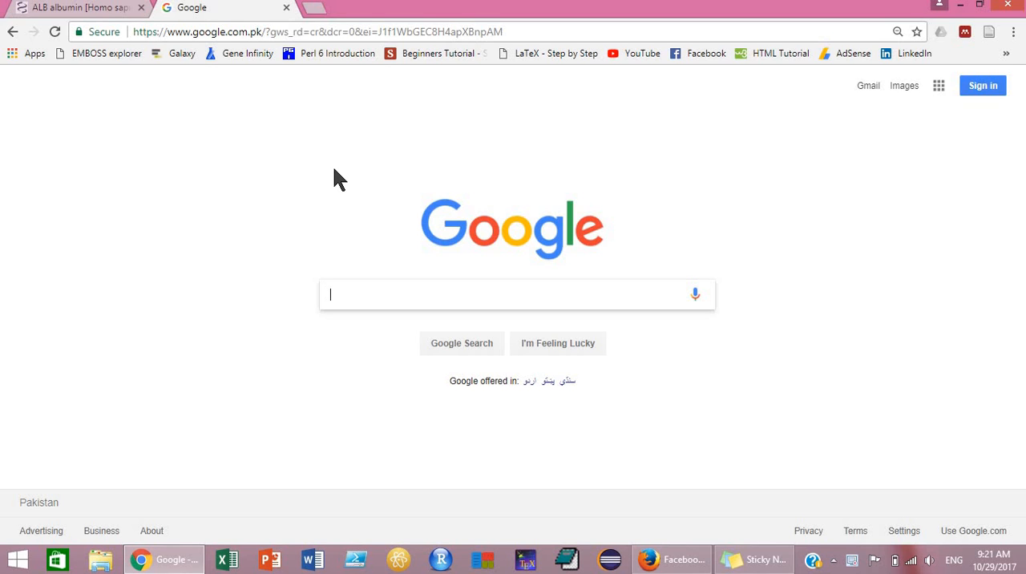
click(317, 31)
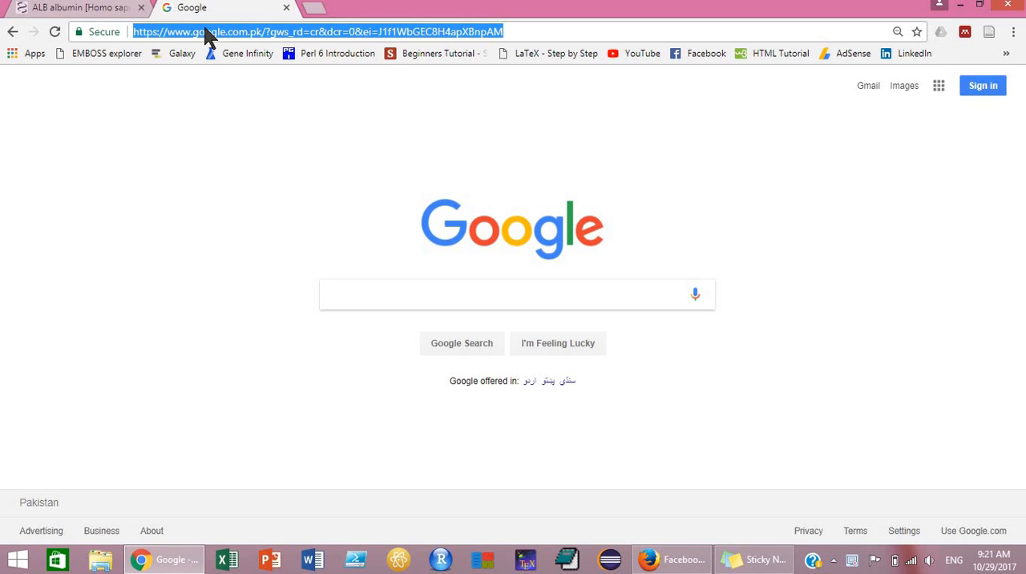
text(ncbi&rlz=1C1AZAA_enPK742PK742&oq=ncbi&aqs=chrome.0.69i59j0j69i60l4.1318j0j4&sourcei)
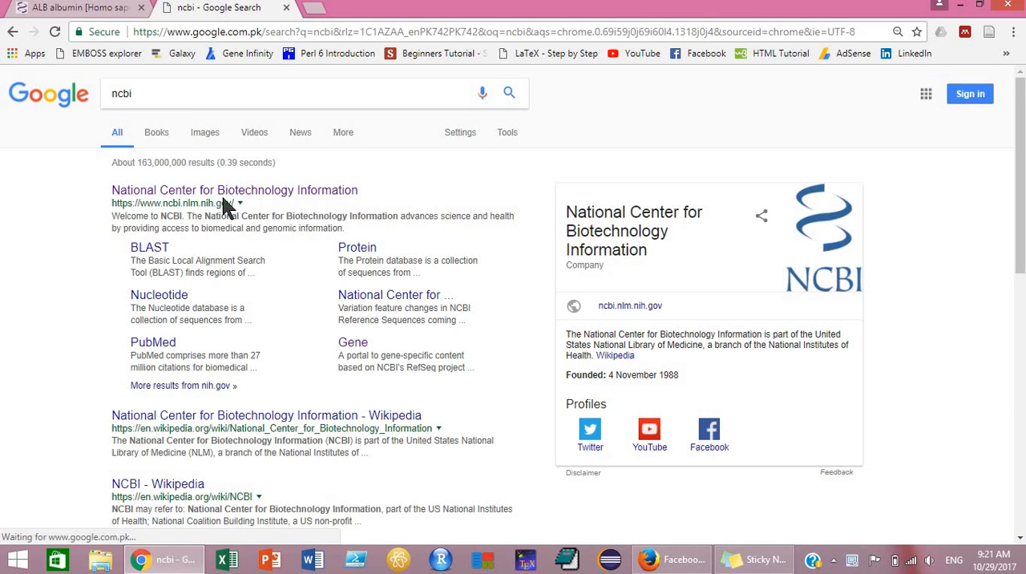
Step: Open the NCBI site and set the search database to Gene
click(234, 190)
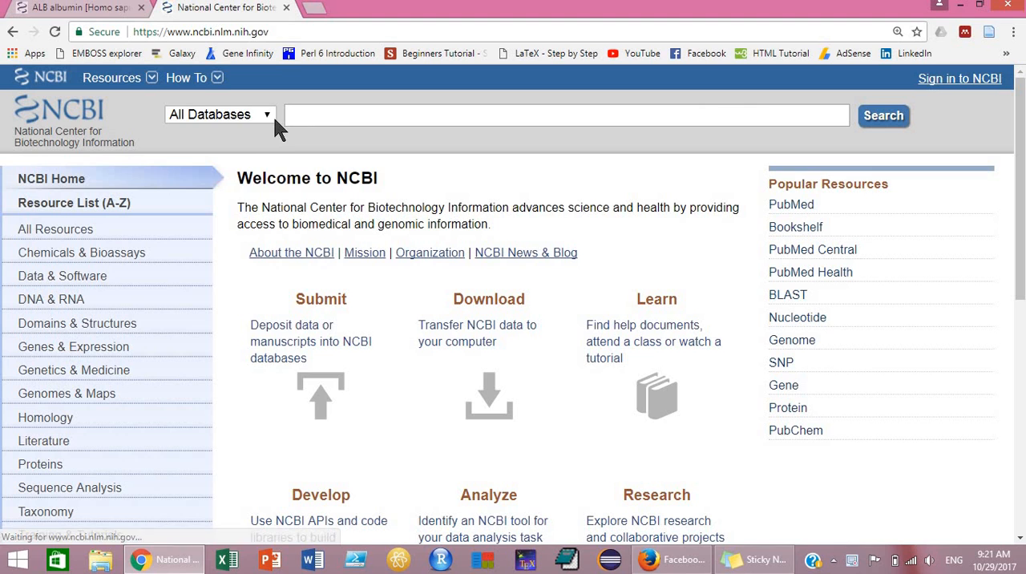
click(220, 113)
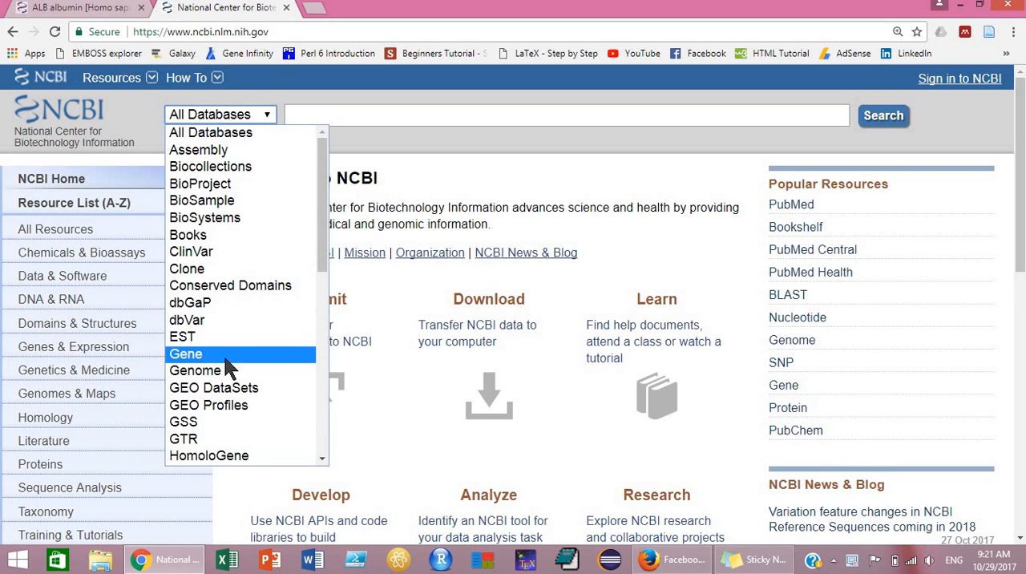
click(185, 354)
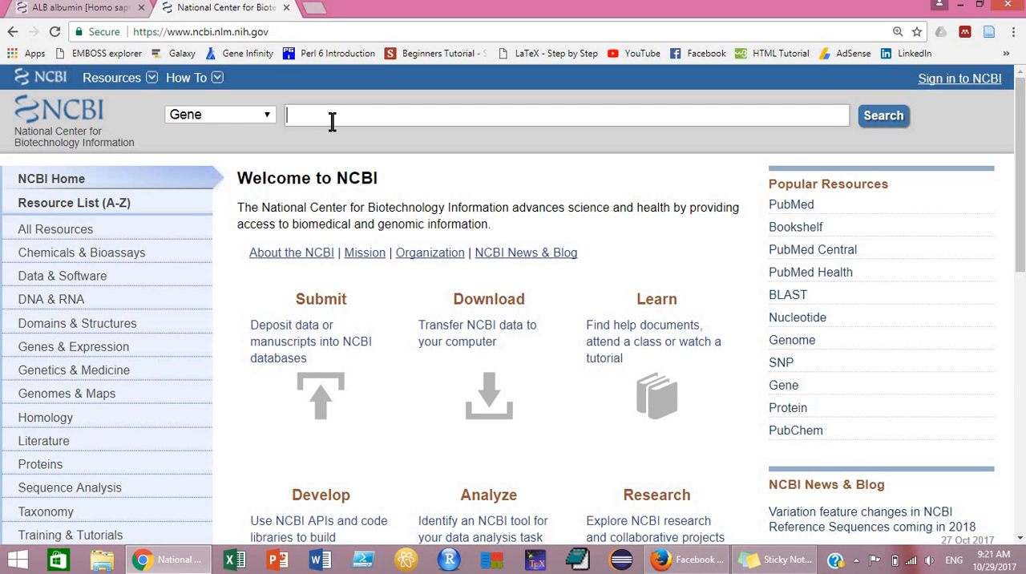
Step: Search Gene for 'albumin homo' and open the human ALB record (Gene ID 213)
text(albumin homo)
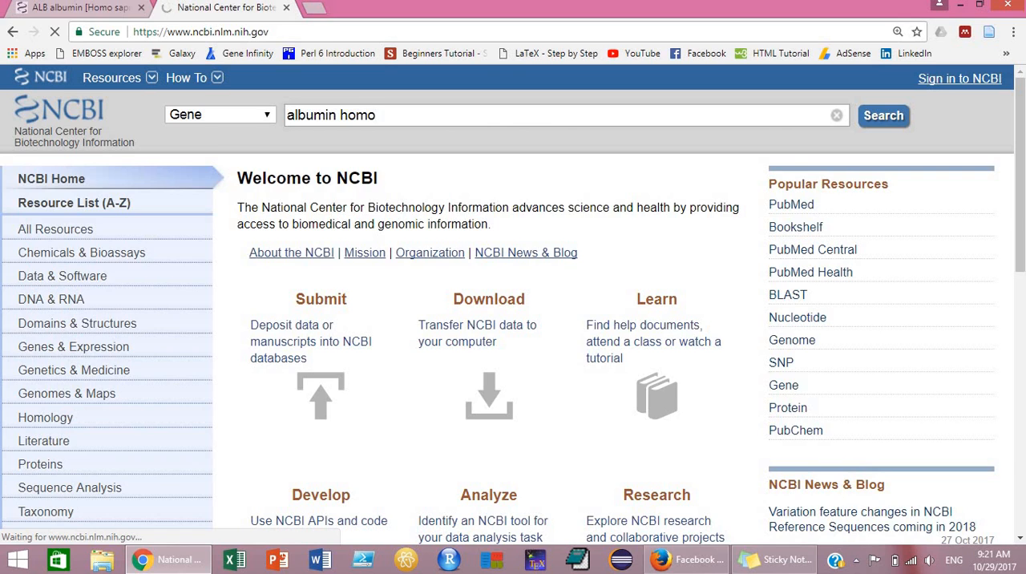
click(882, 115)
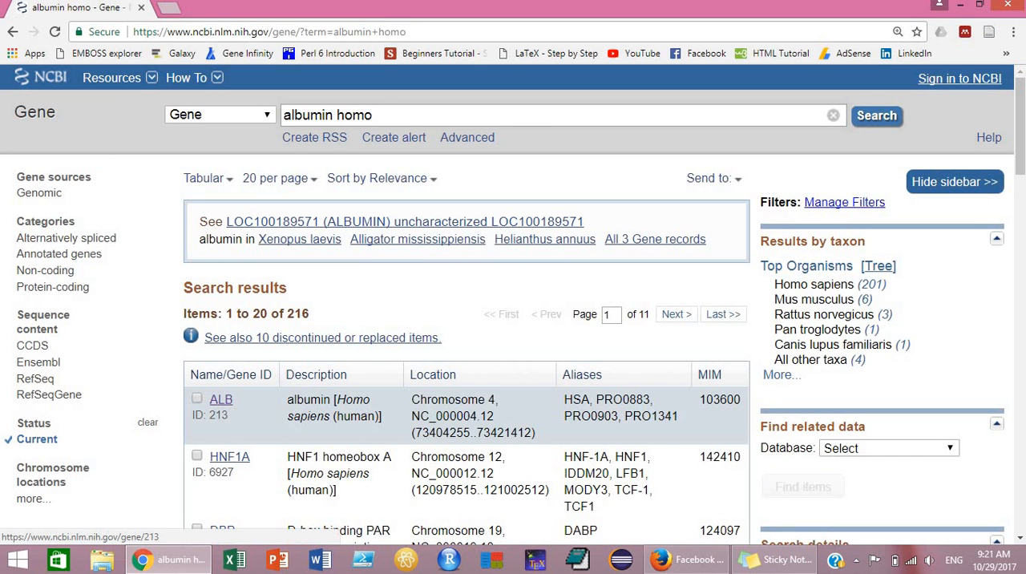
click(220, 399)
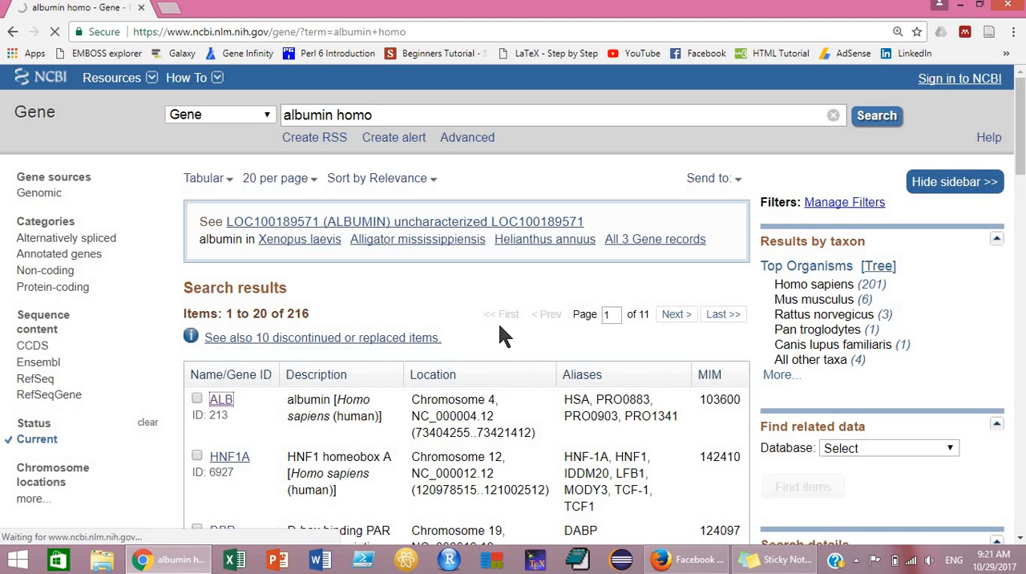
click(222, 400)
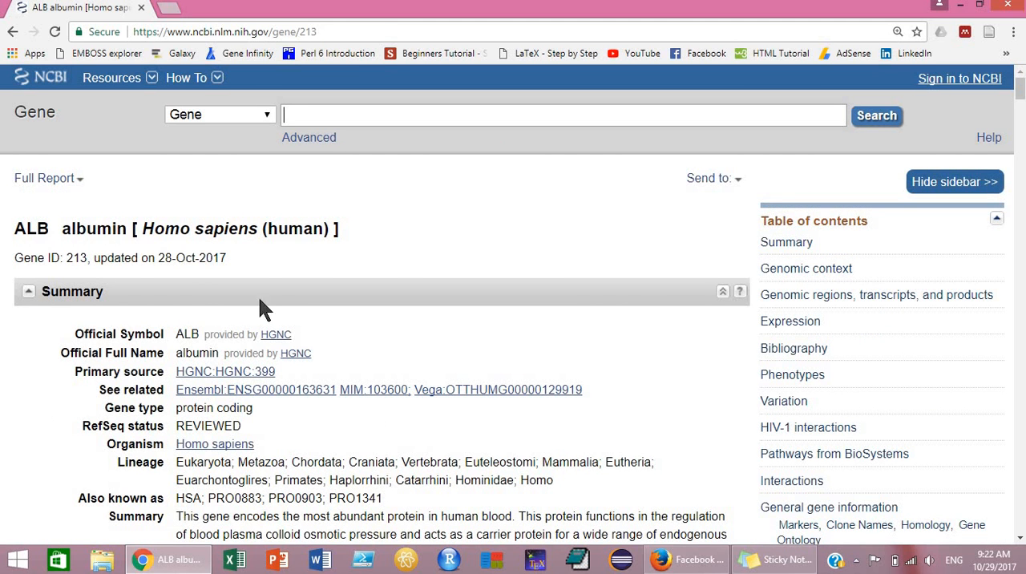
mouse_move(409, 242)
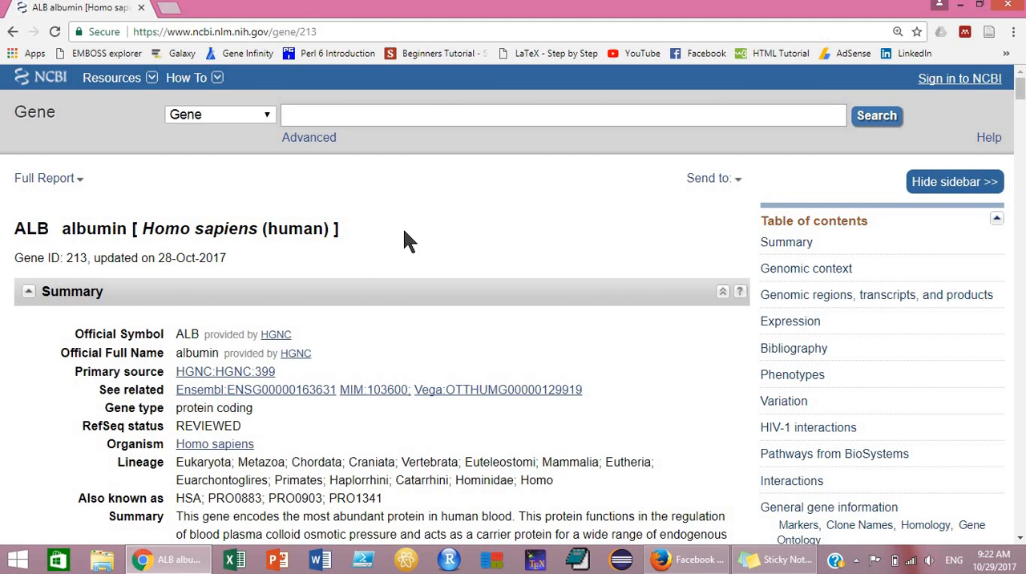
Step: Scroll the ALB record down to the Genomic regions, transcripts, and products viewer
scroll(down, 3)
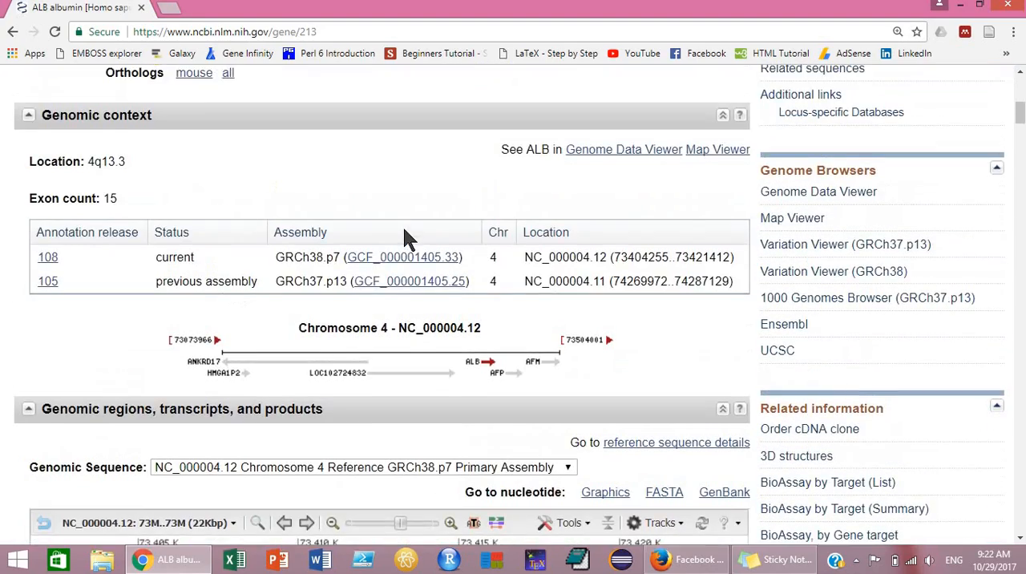
scroll(down, 3)
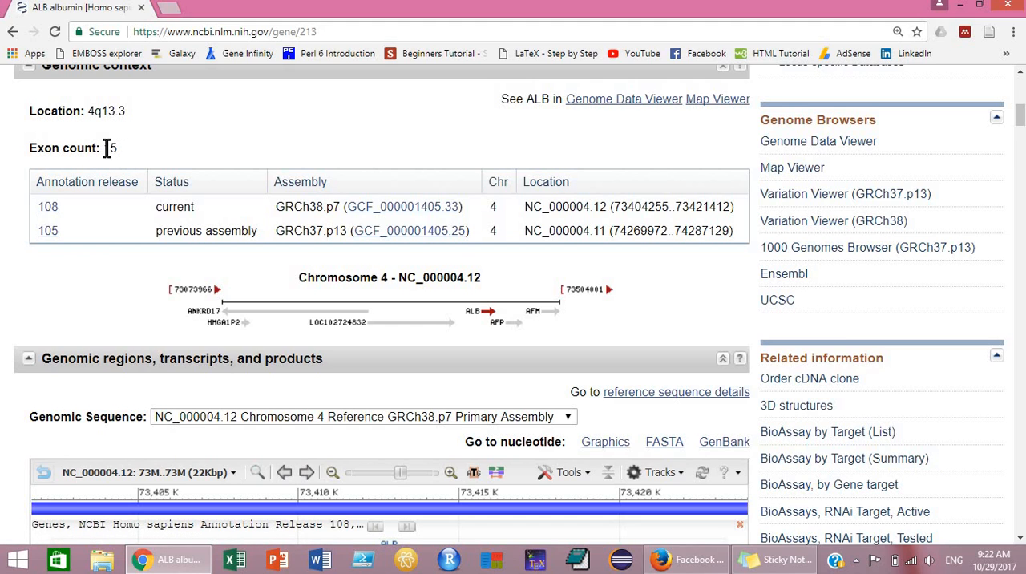
scroll(down, 3)
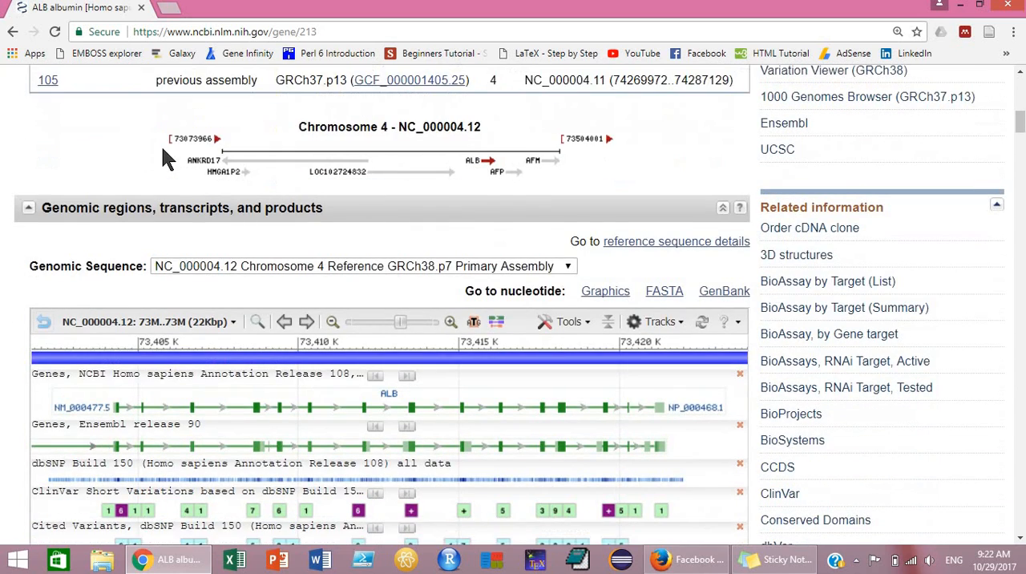
scroll(down, 3)
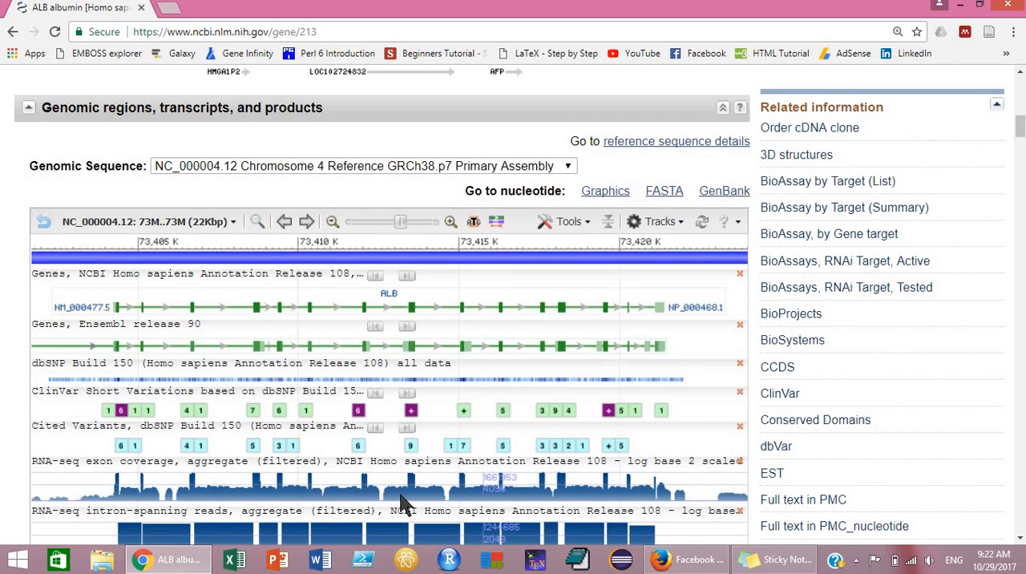
mouse_move(310, 287)
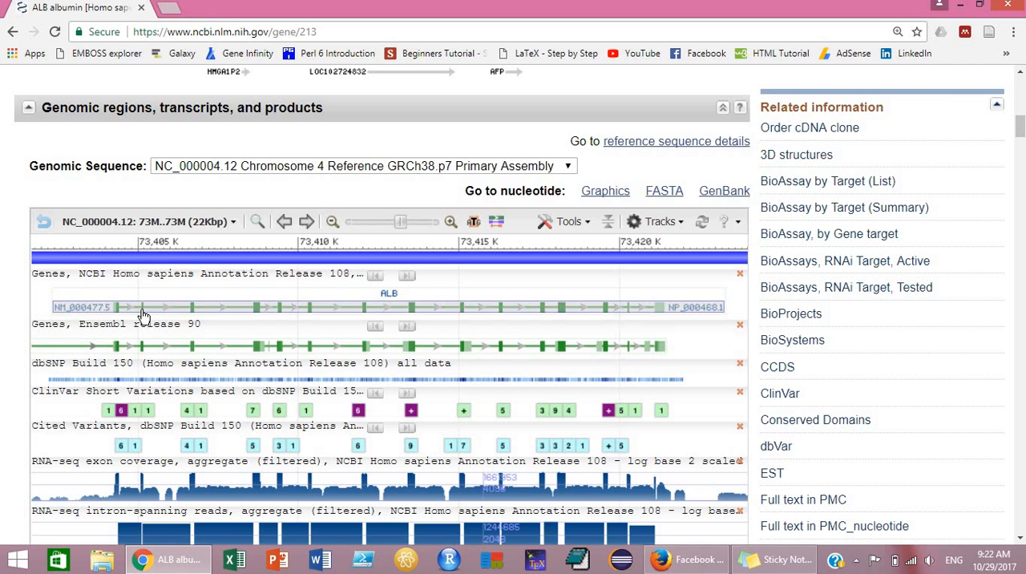
mouse_move(192, 337)
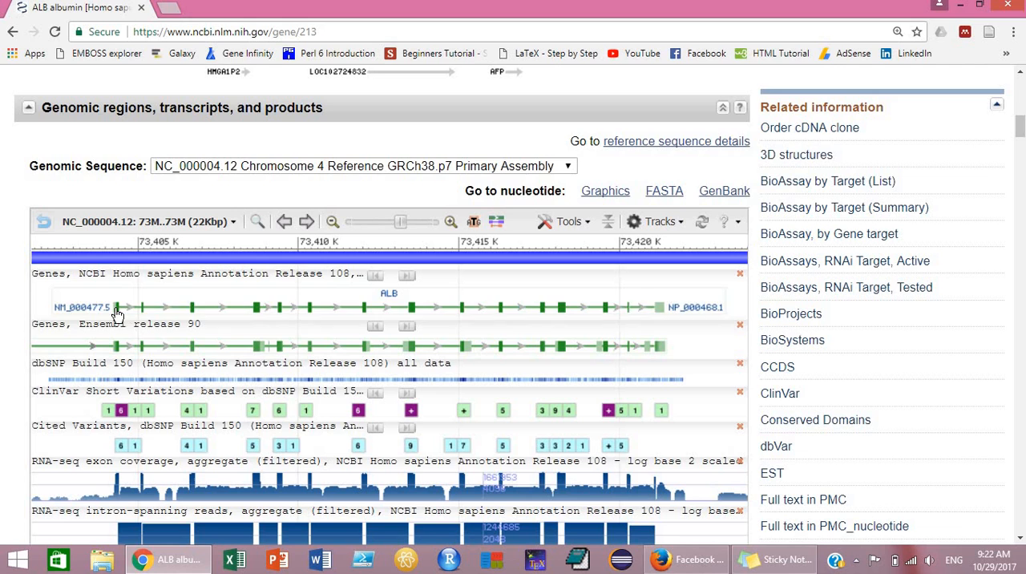
mouse_move(251, 312)
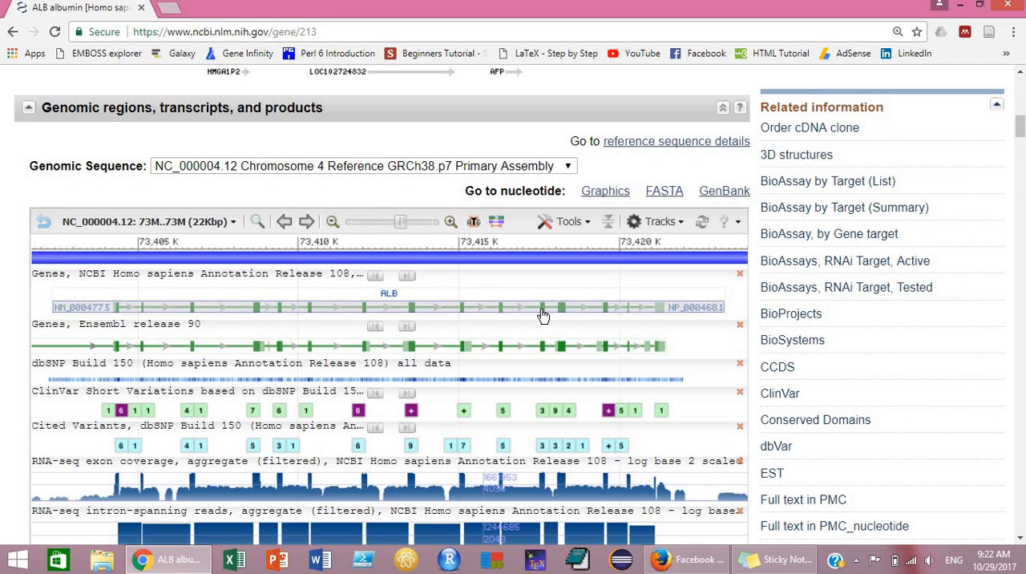
mouse_move(676, 313)
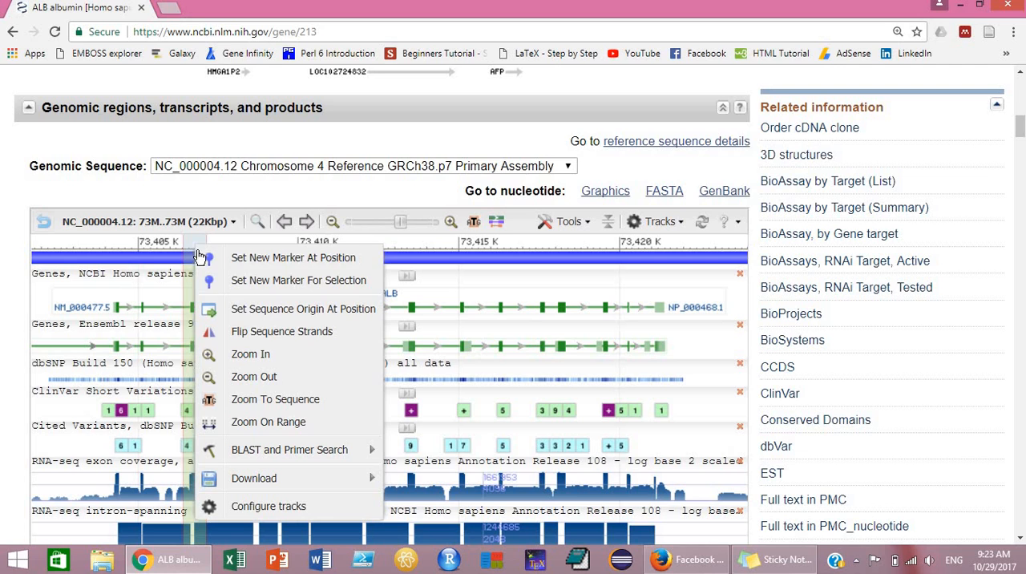
mouse_move(268, 421)
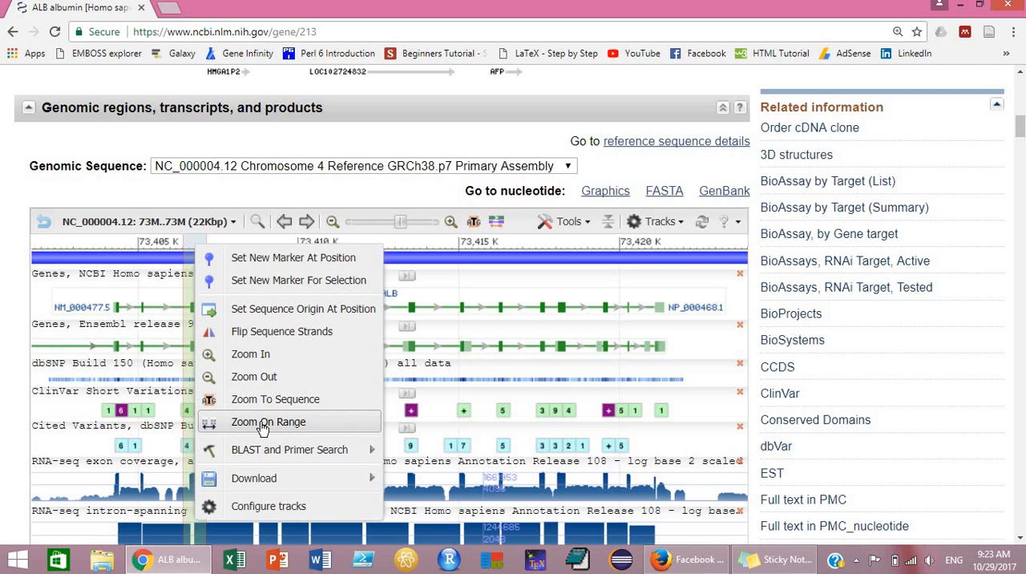
Step: Zoom the genomic viewer onto the chosen ~761 bp range showing one exon
click(269, 422)
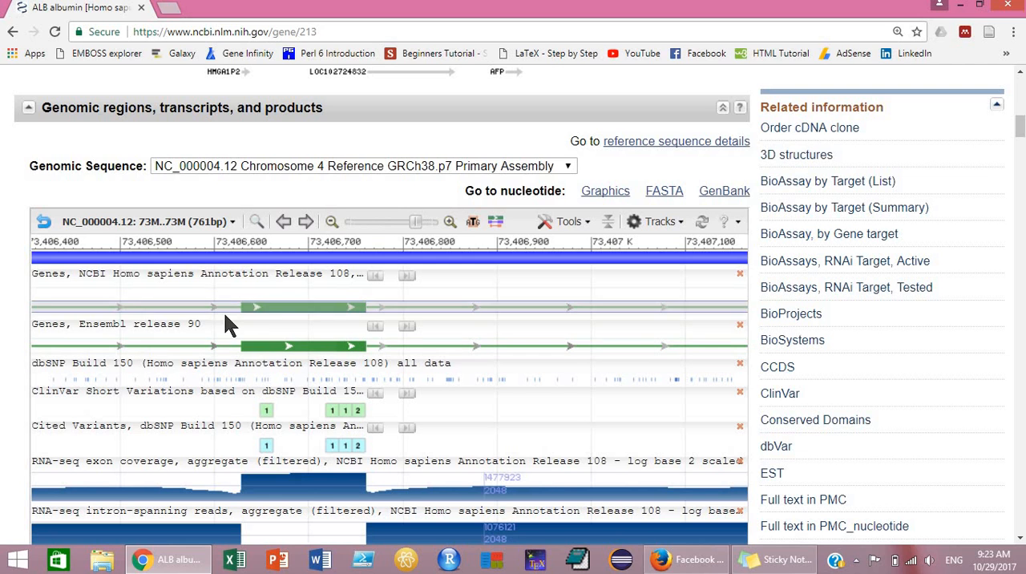
Step: Mark a roughly 100 bp range just upstream of the exon on the viewer ruler
click(303, 307)
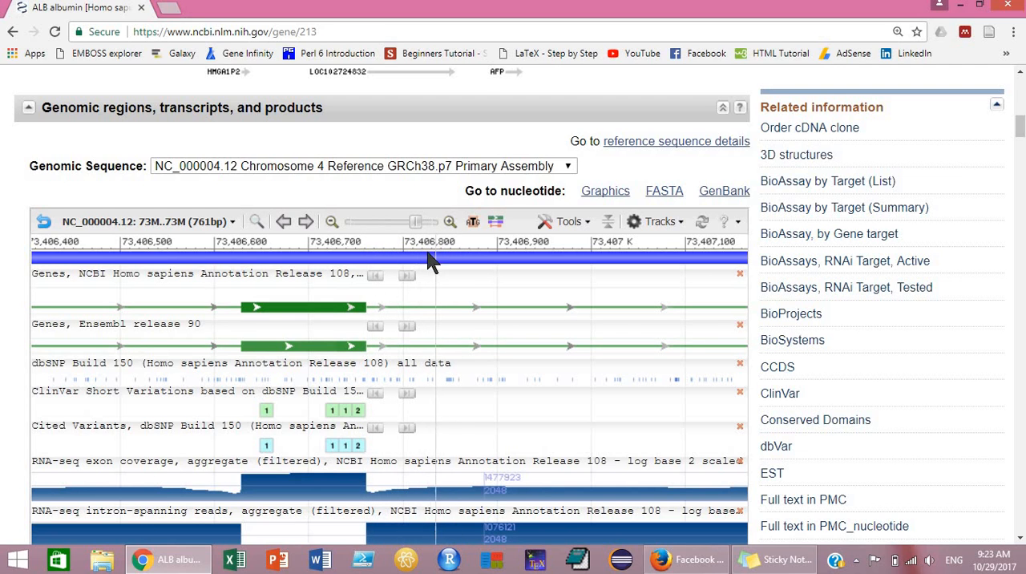
mouse_move(160, 250)
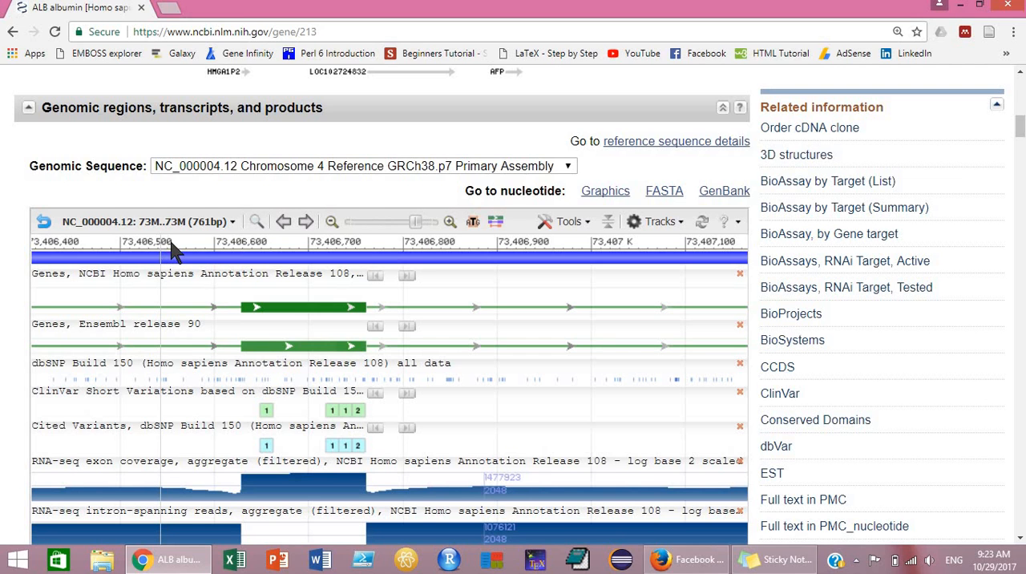
drag(168, 253, 228, 253)
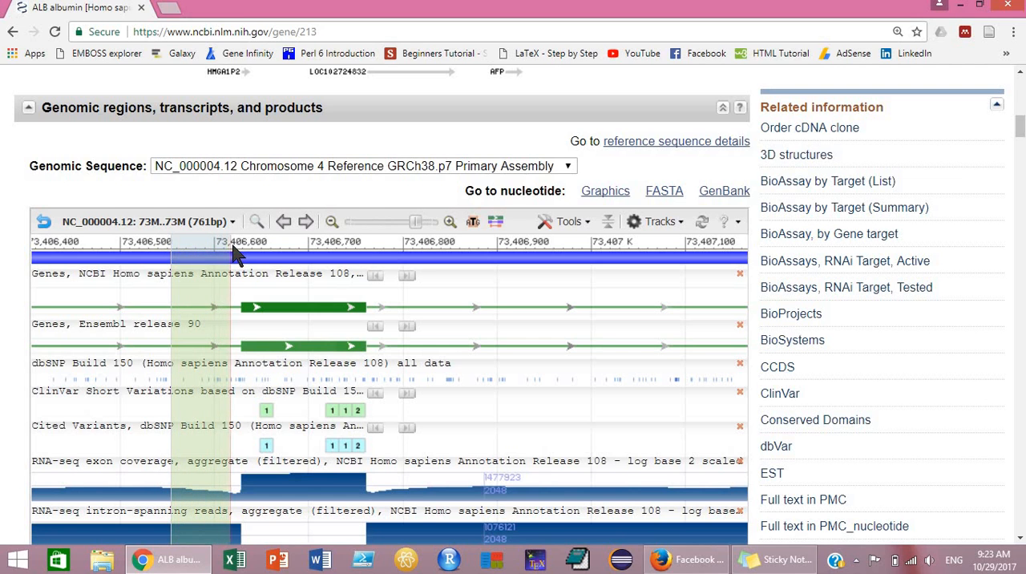
click(232, 252)
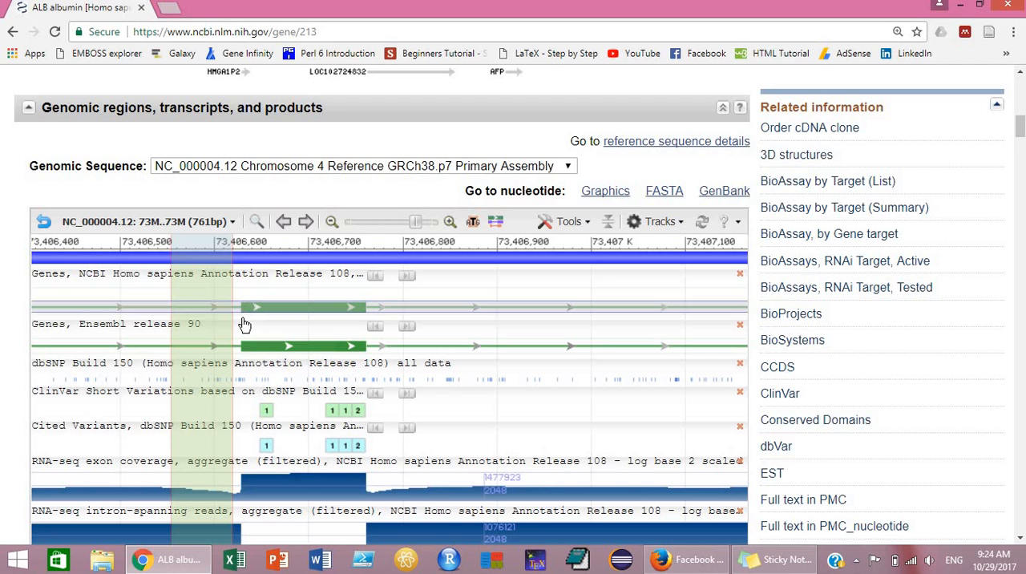
click(249, 307)
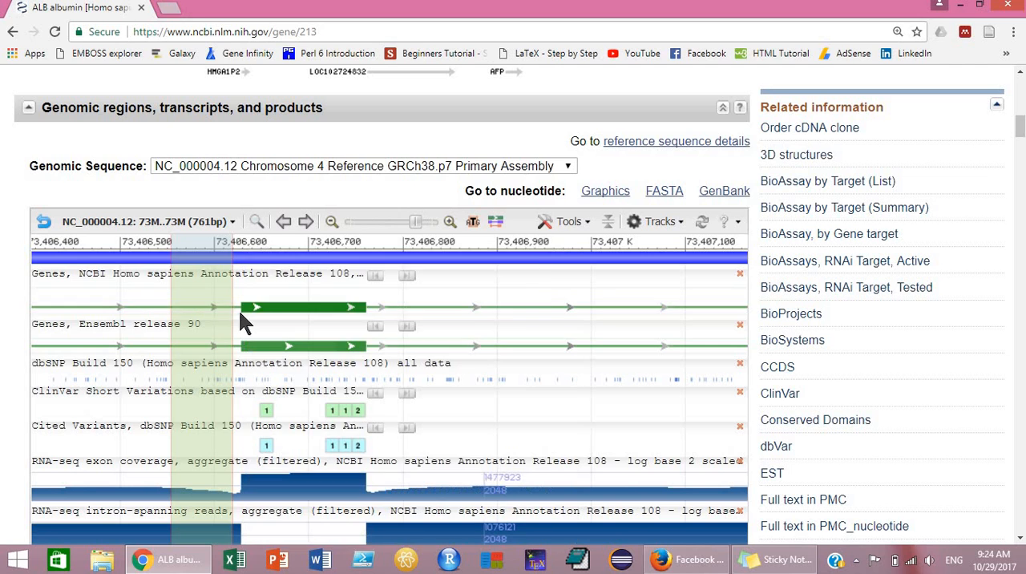
mouse_move(247, 313)
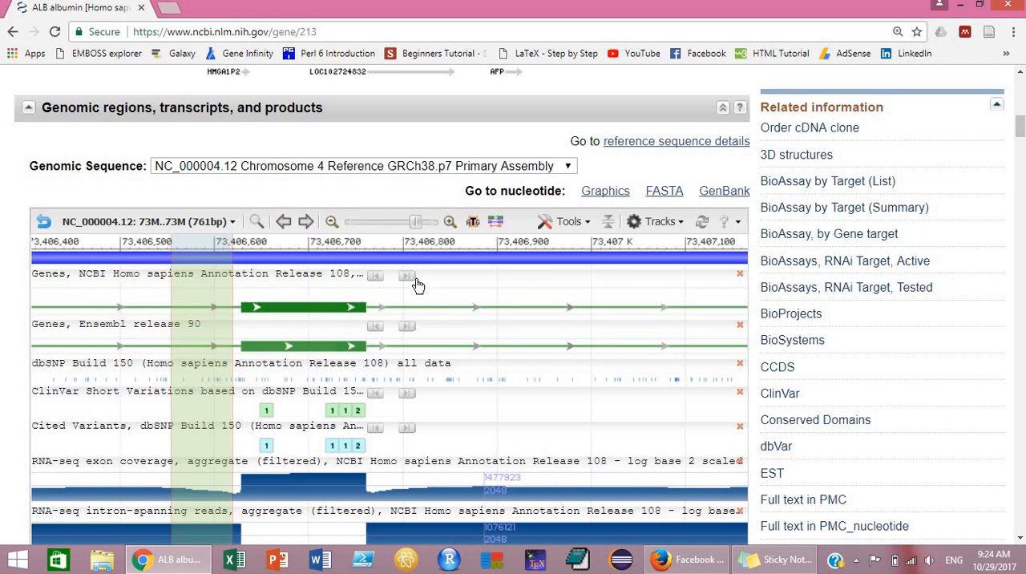
mouse_move(409, 272)
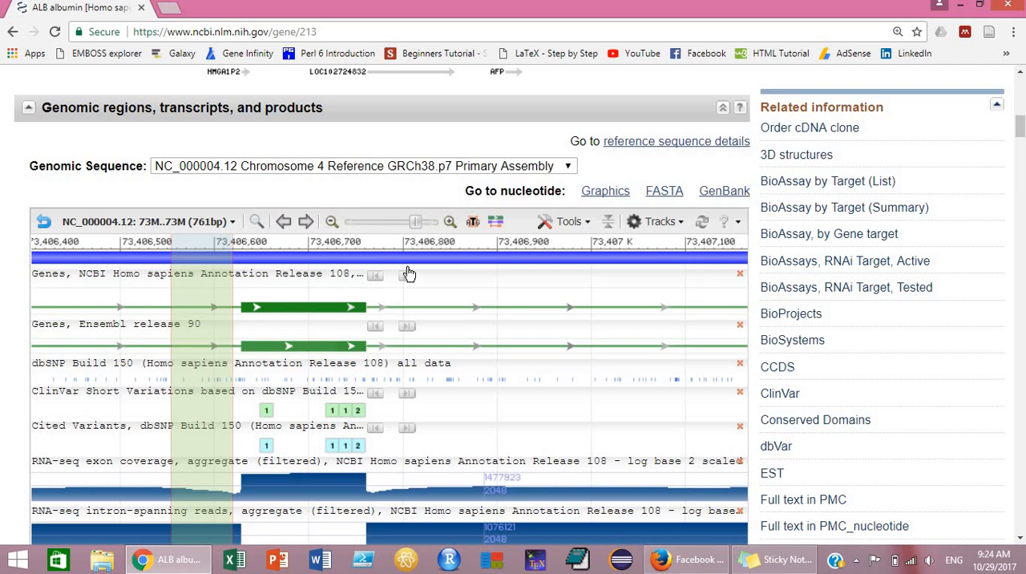
mouse_move(407, 275)
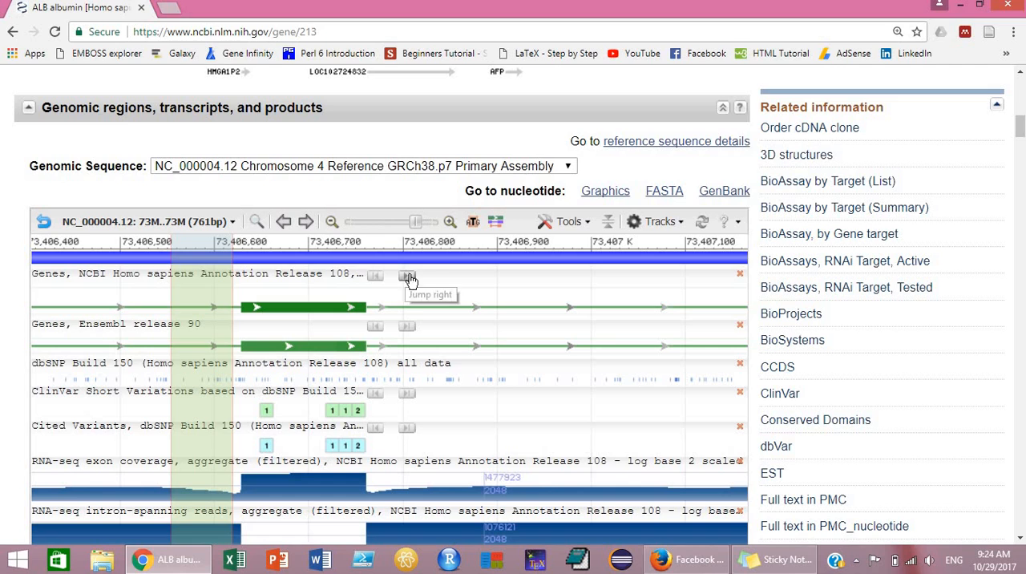
mouse_move(376, 246)
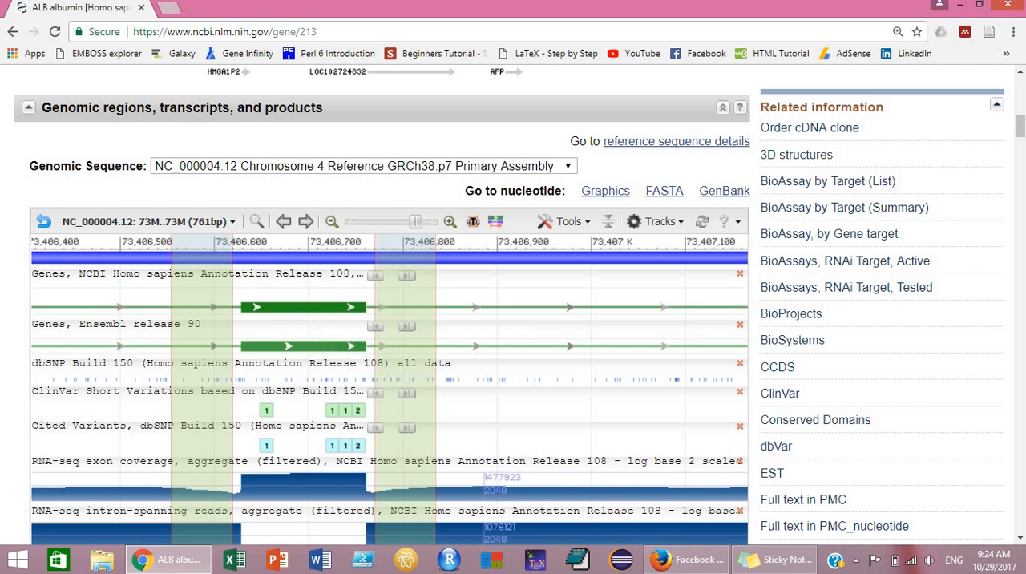
mouse_move(199, 276)
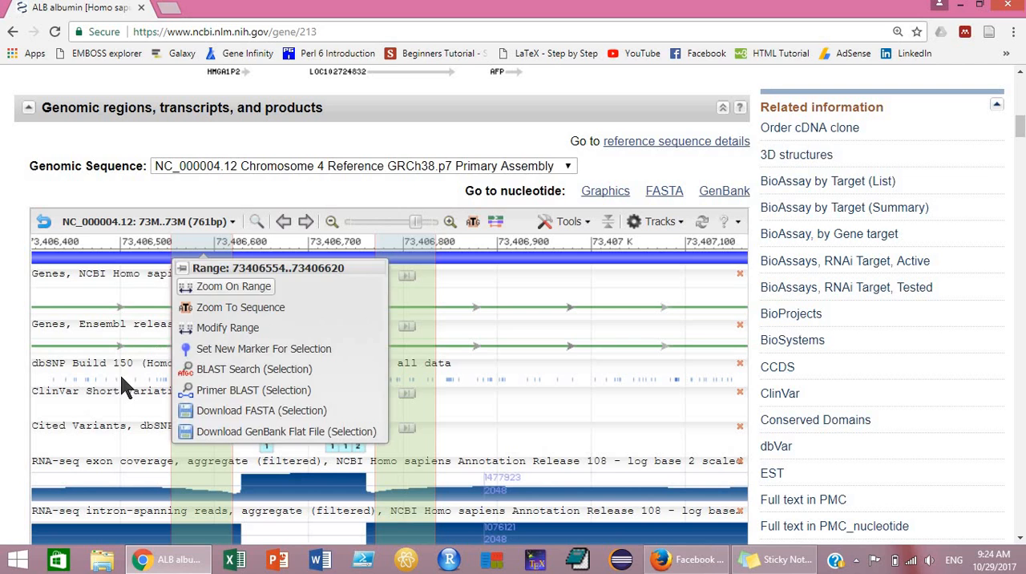
mouse_move(203, 249)
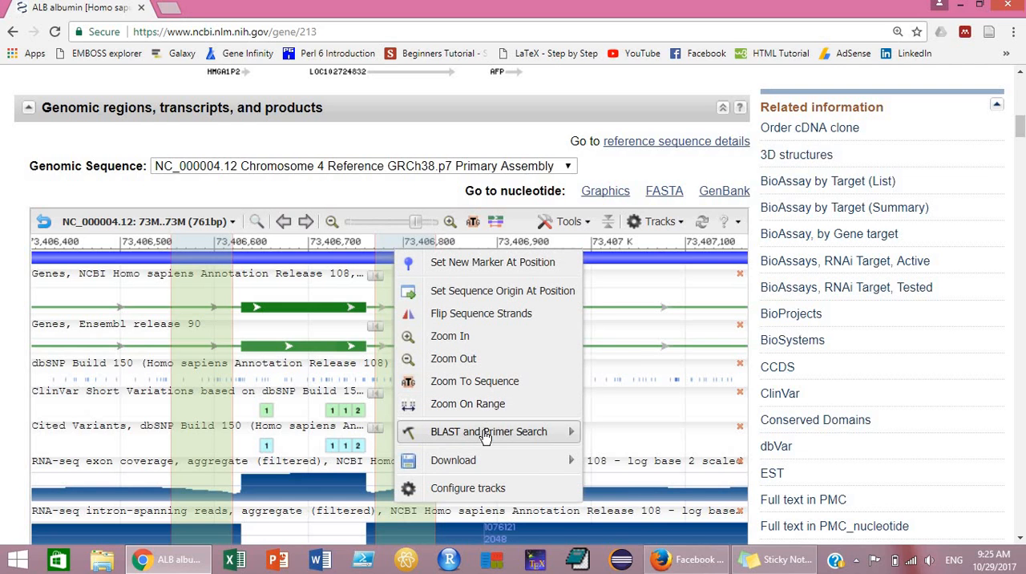
mouse_move(488, 431)
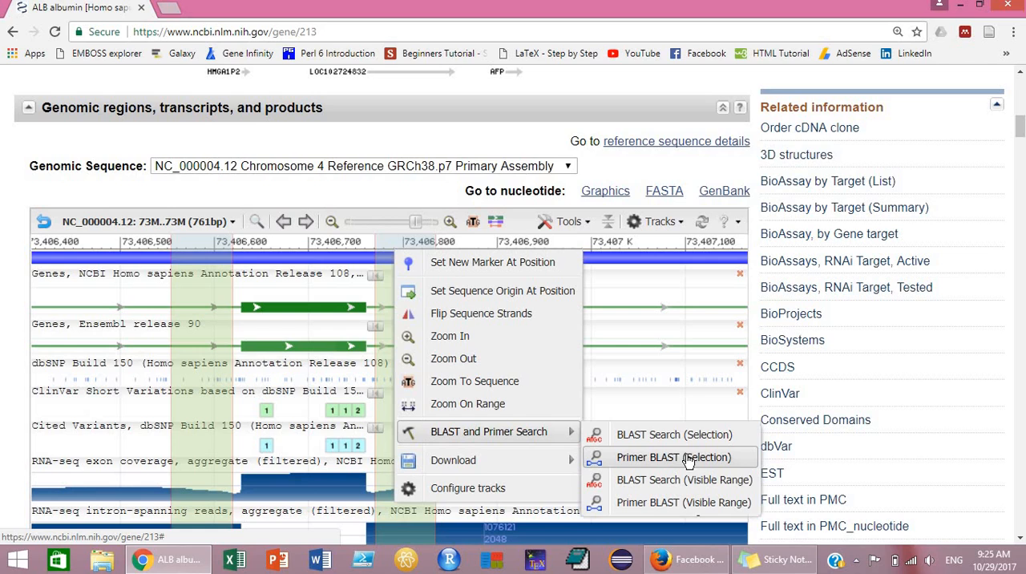
Step: Launch Primer-BLAST (Selection) with NC_000004.12 and the two selected primer ranges
click(673, 457)
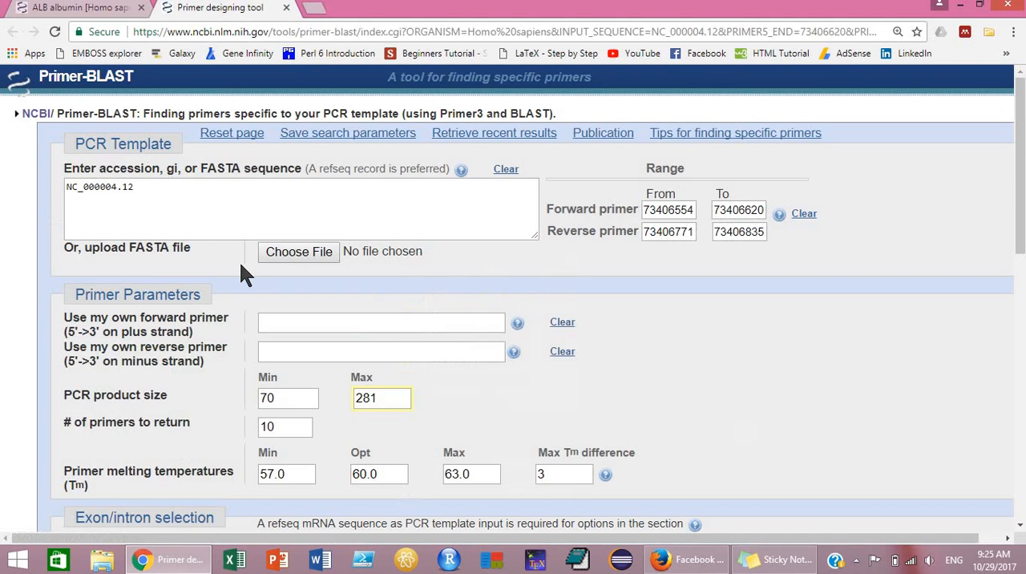
Step: Submit the primer design job with Get Primers at the form's bottom
scroll(down, 3)
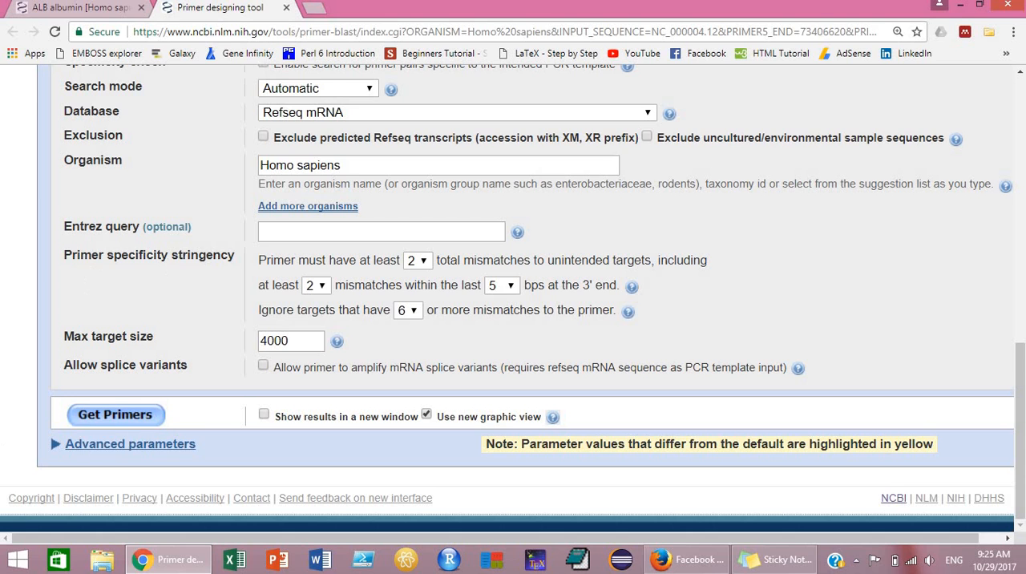
mouse_move(476, 281)
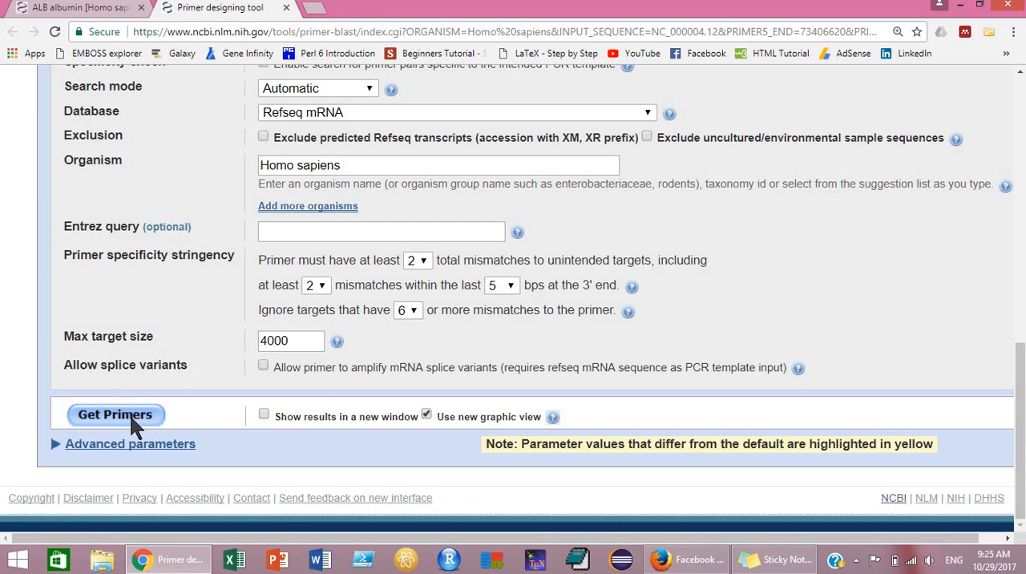
click(115, 414)
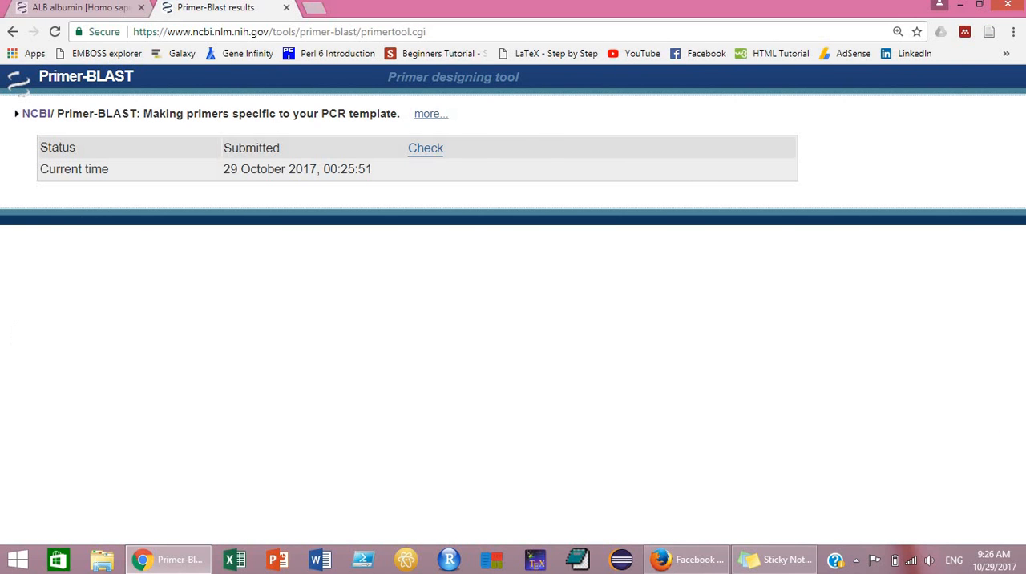
Step: Load the finished results and scroll to the graphical view of ten primer pairs
click(426, 148)
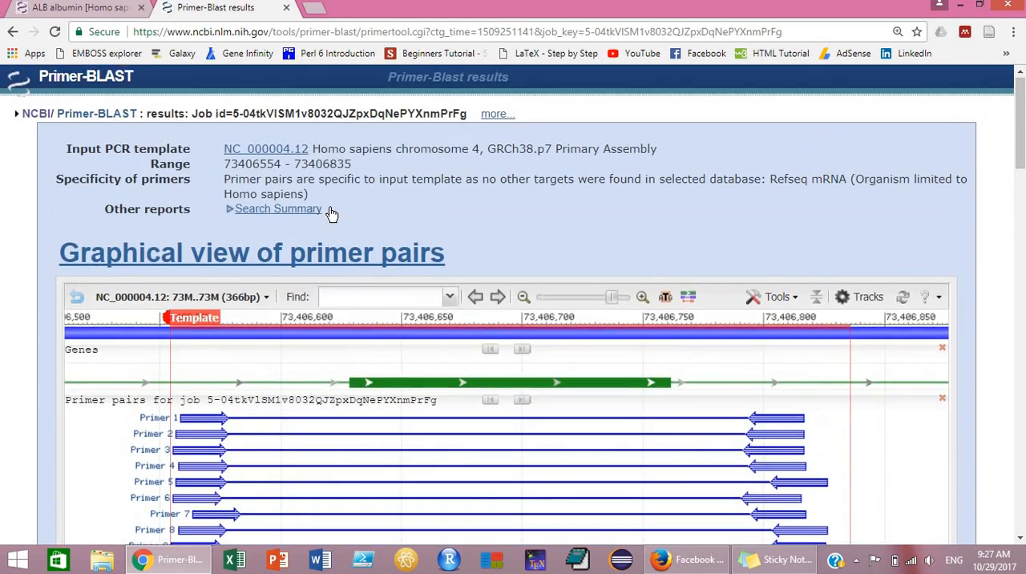
scroll(down, 3)
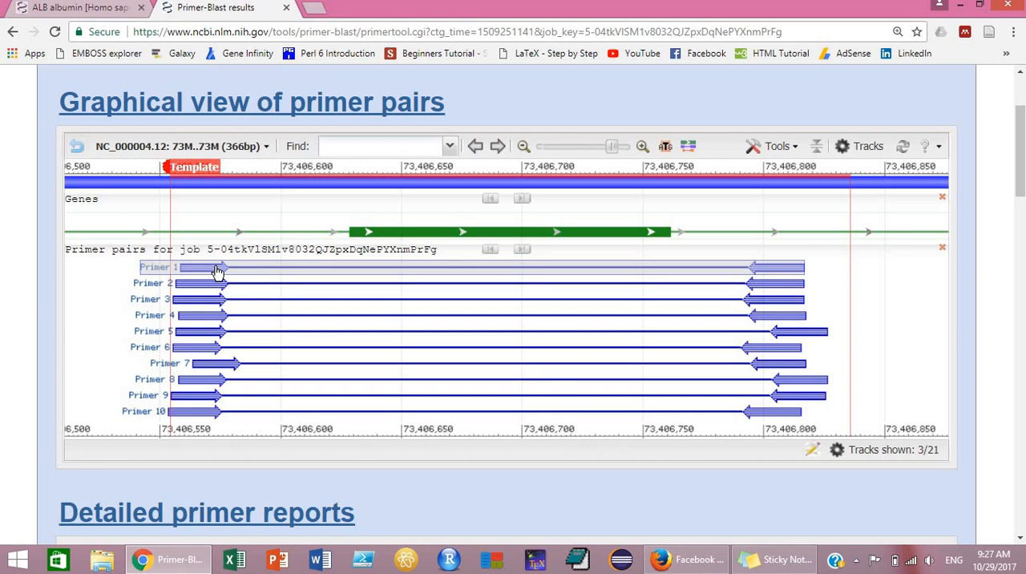
mouse_move(276, 291)
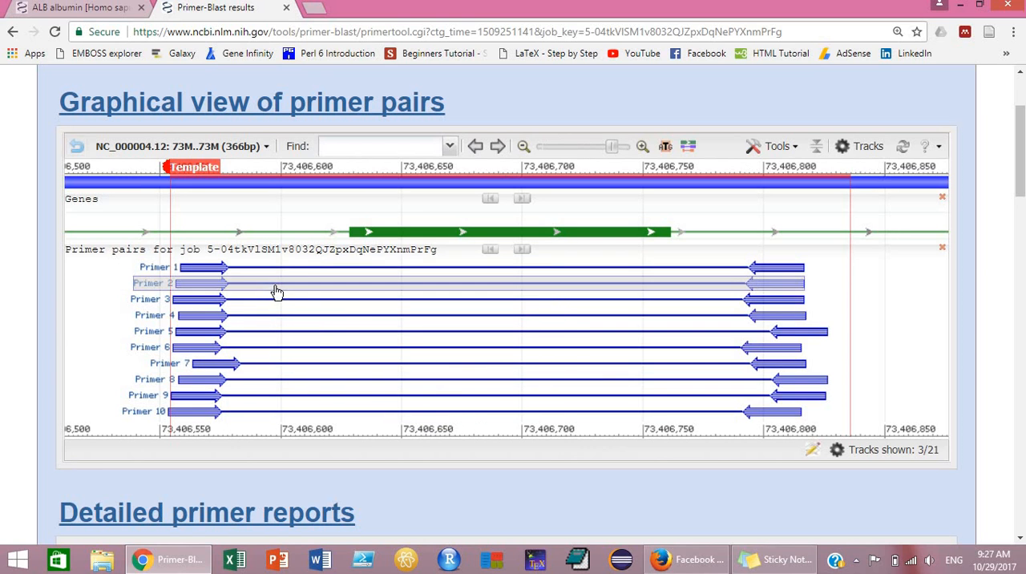
mouse_move(201, 267)
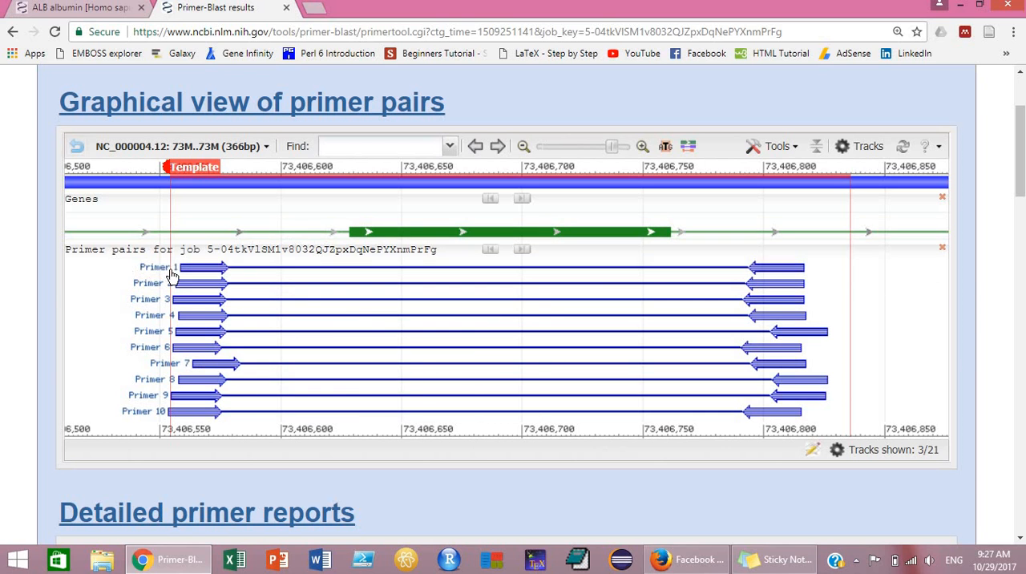
click(212, 267)
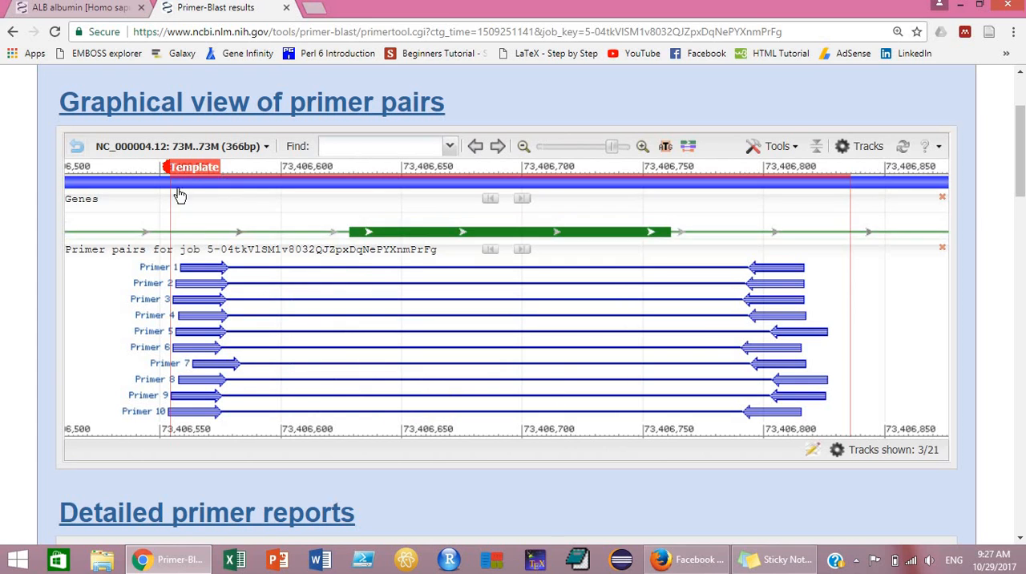
mouse_move(794, 183)
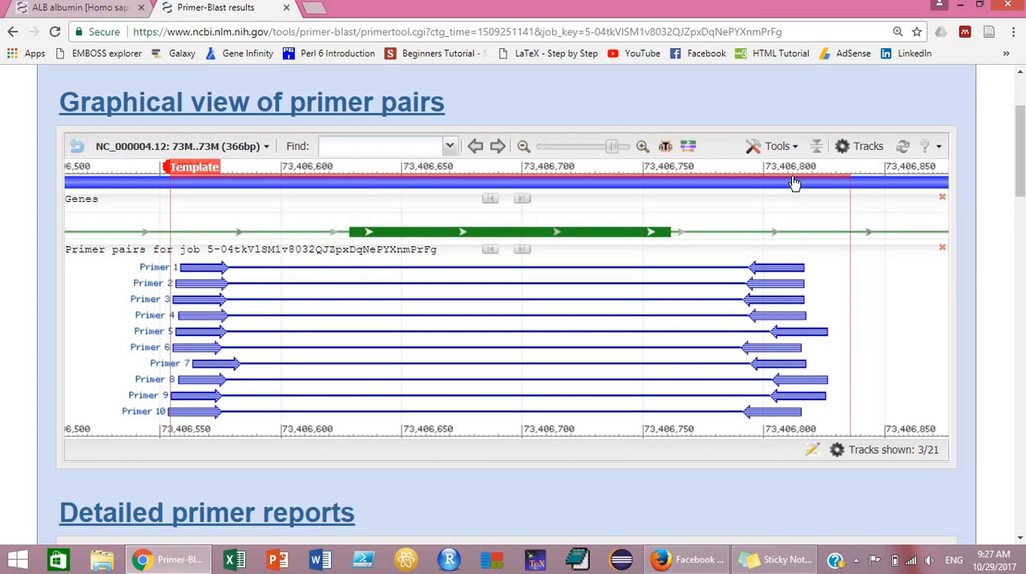
mouse_move(800, 213)
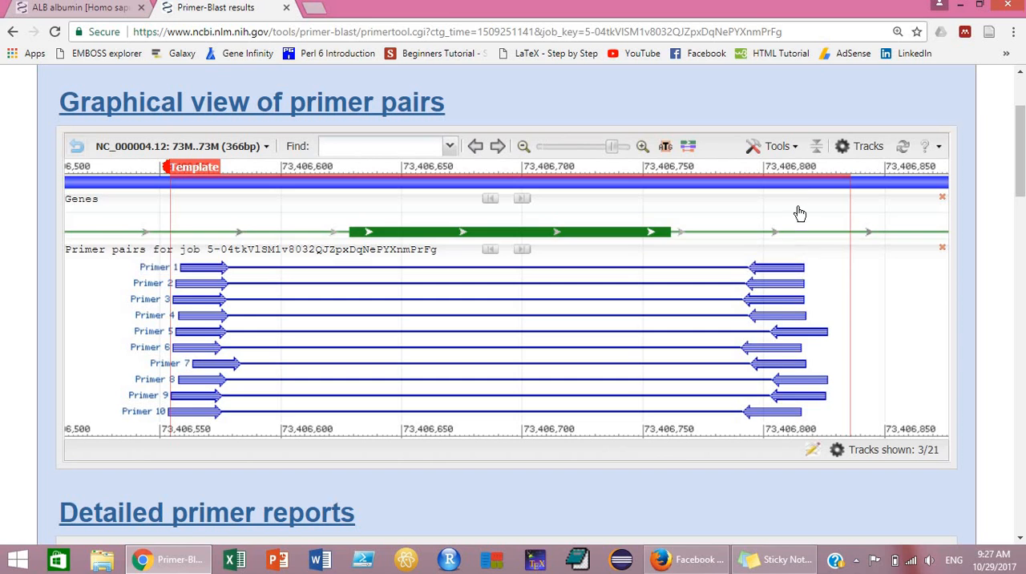
mouse_move(808, 274)
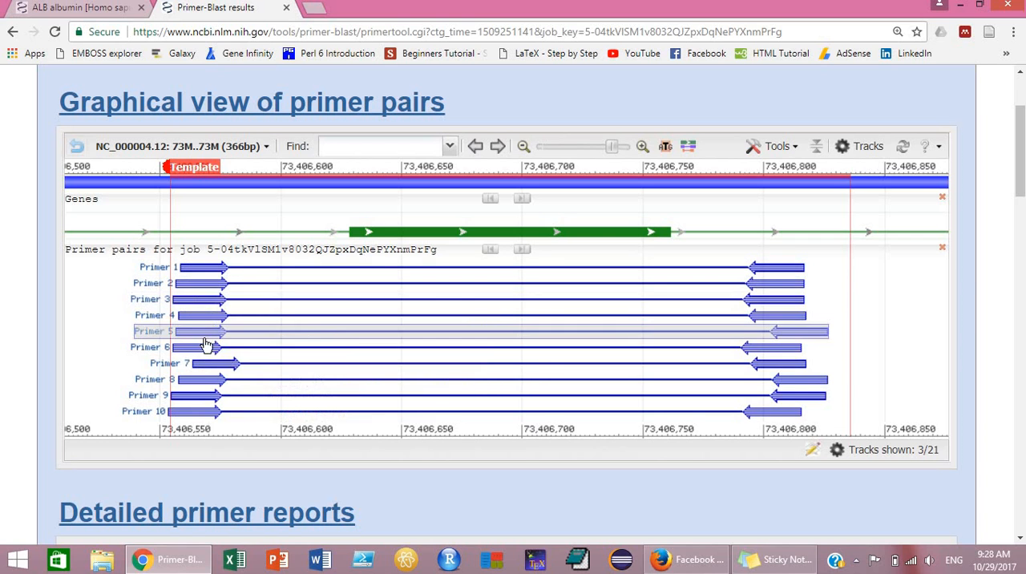
mouse_move(192, 327)
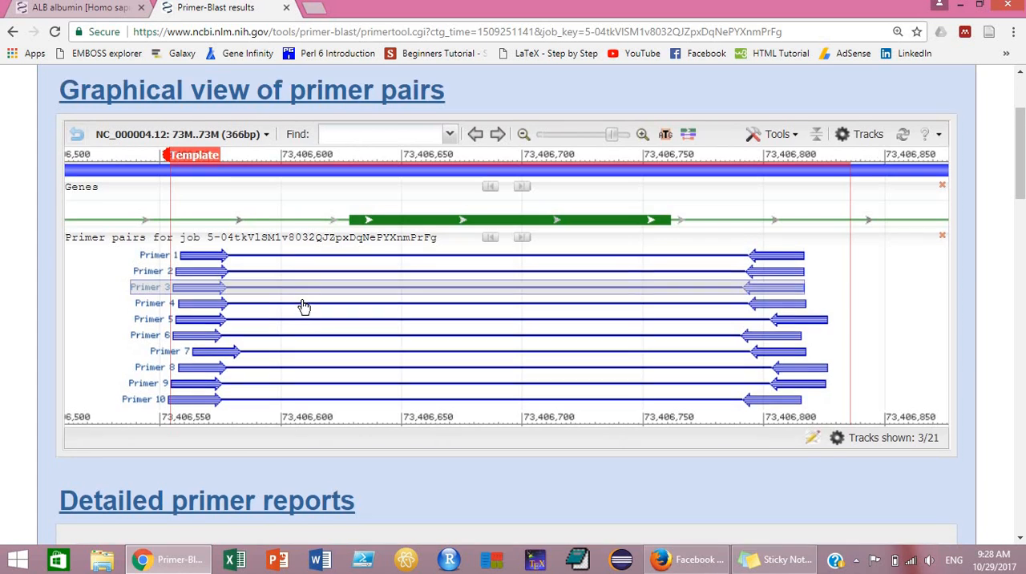
scroll(down, 3)
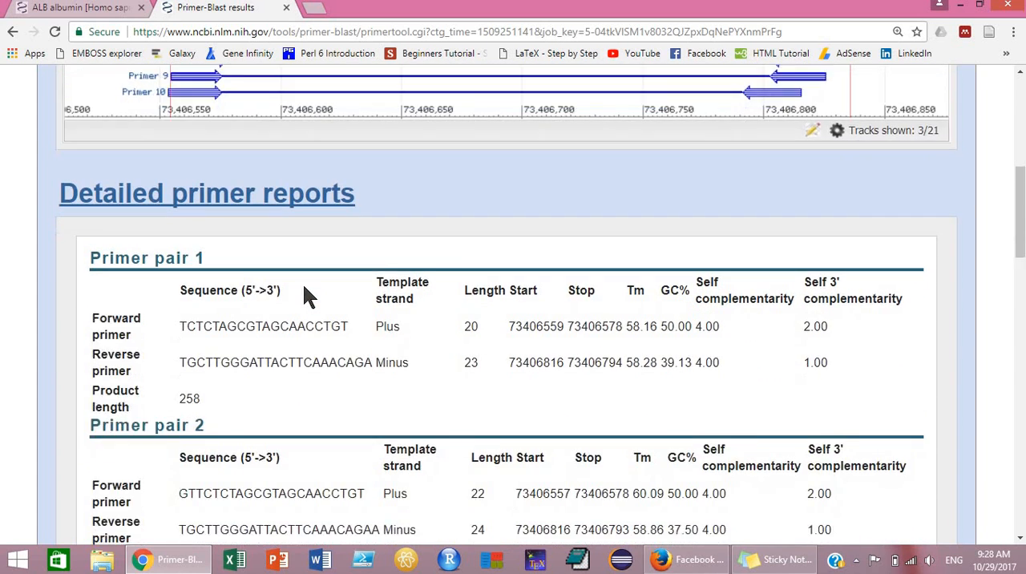
scroll(down, 3)
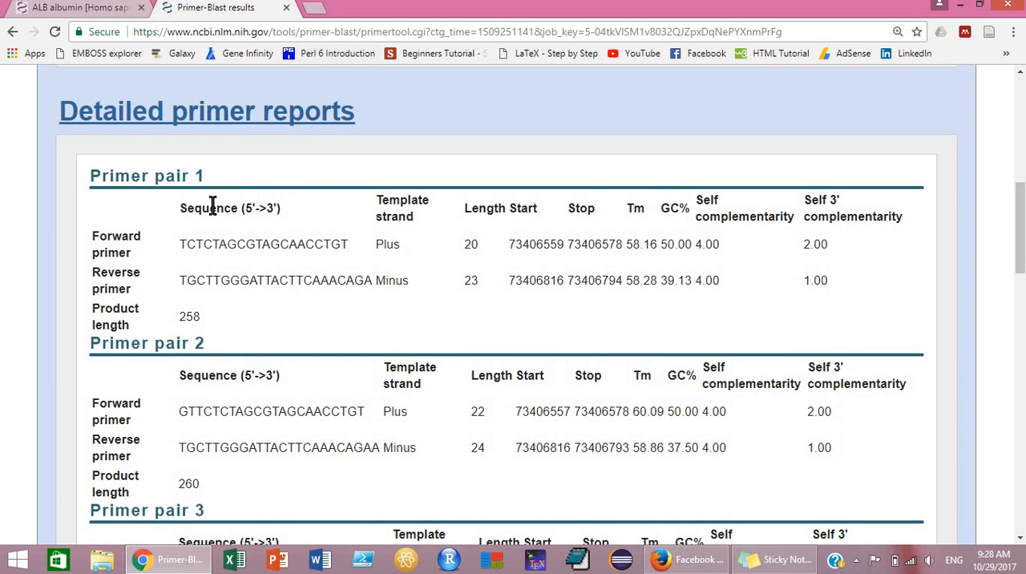
mouse_move(215, 244)
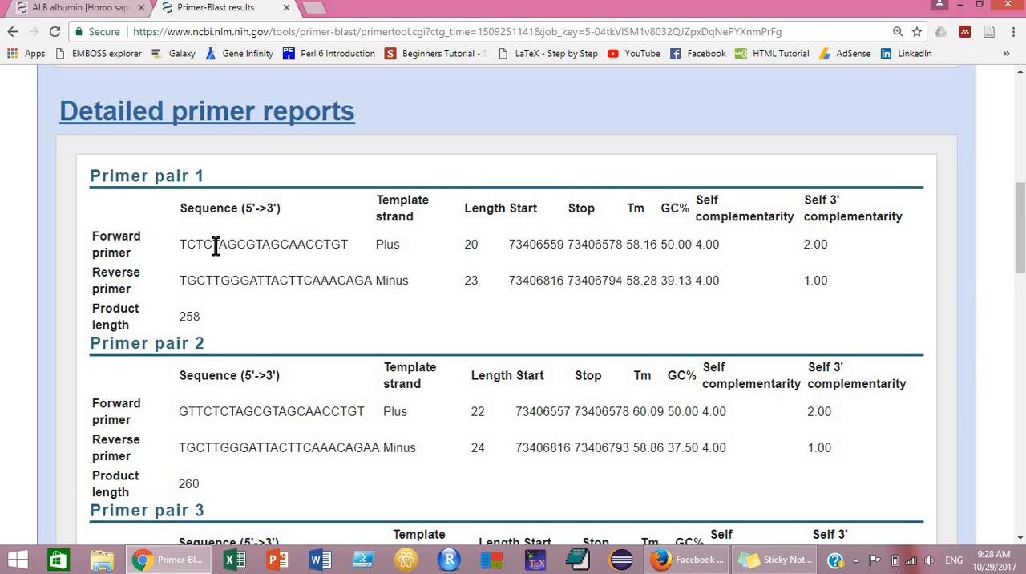
mouse_move(186, 183)
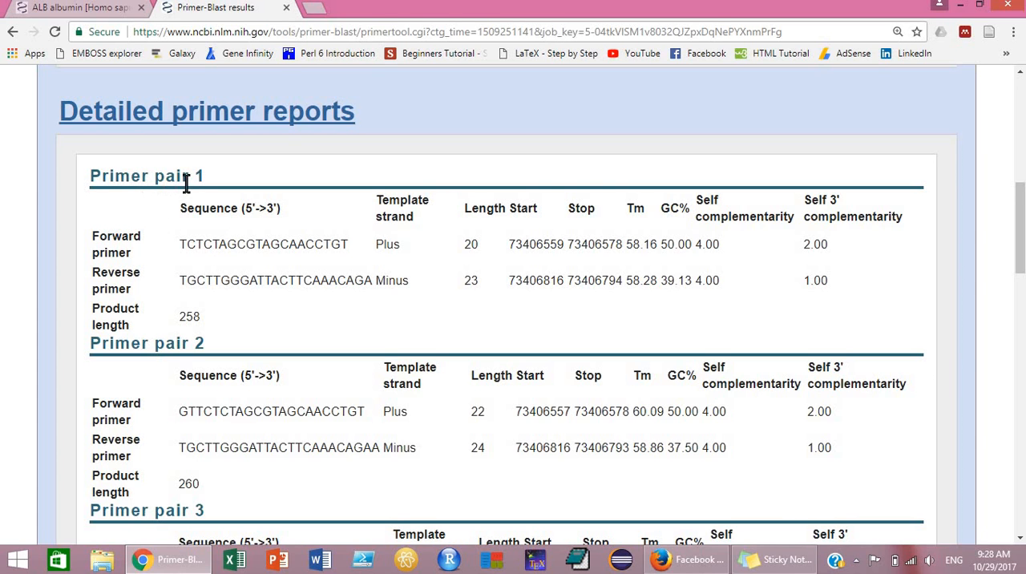
mouse_move(186, 275)
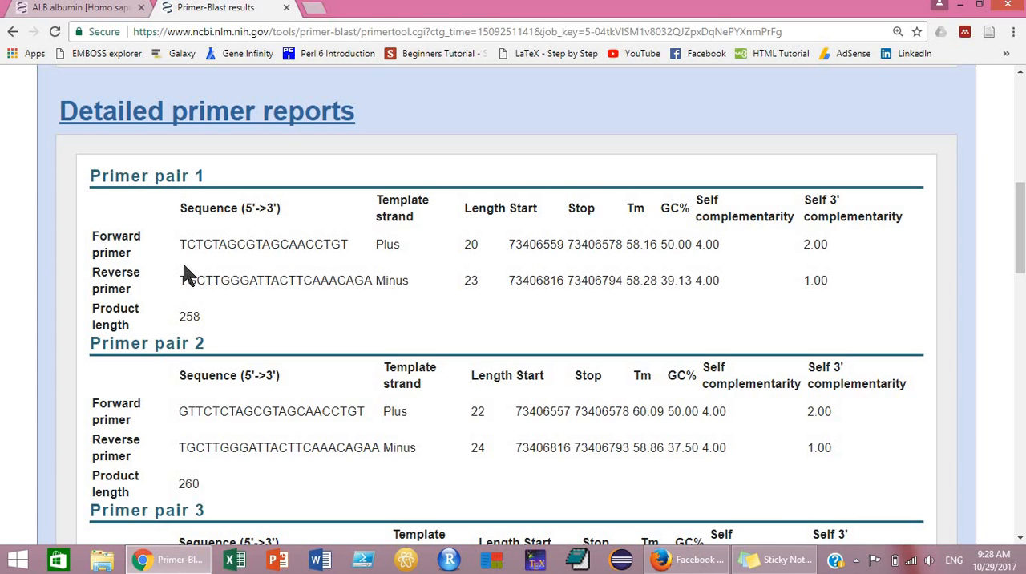
mouse_move(185, 276)
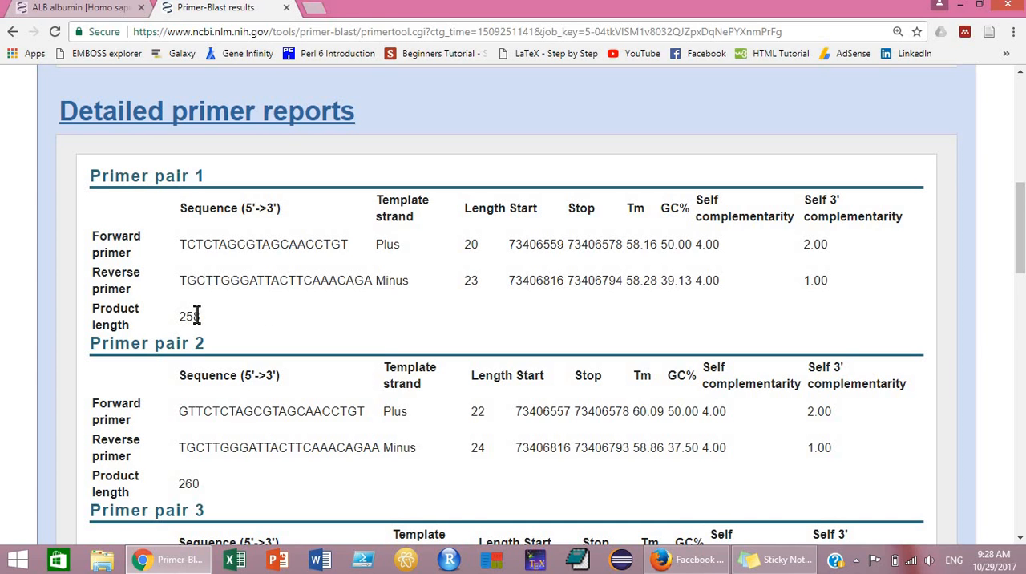
mouse_move(480, 245)
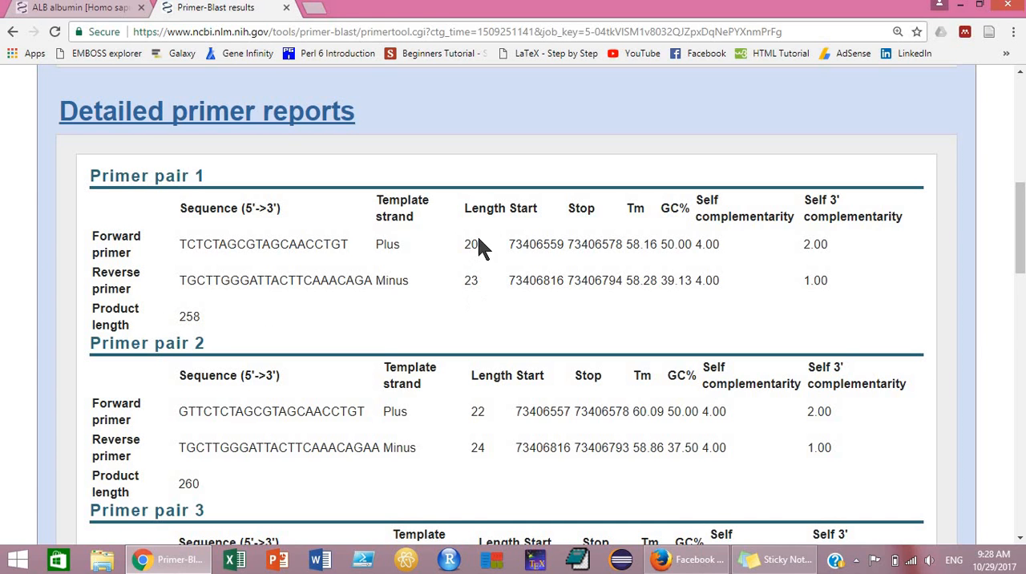
mouse_move(469, 283)
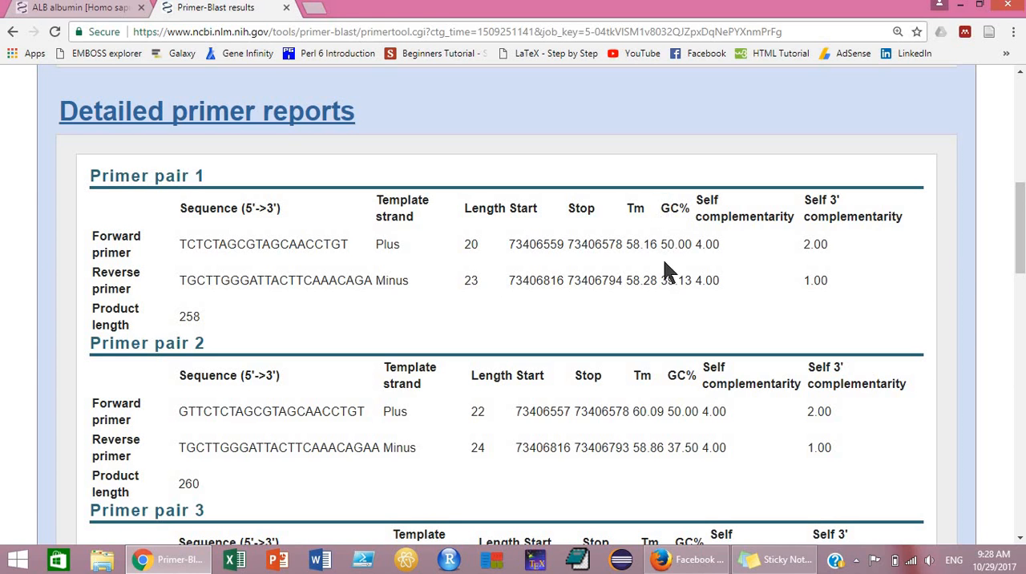
mouse_move(669, 246)
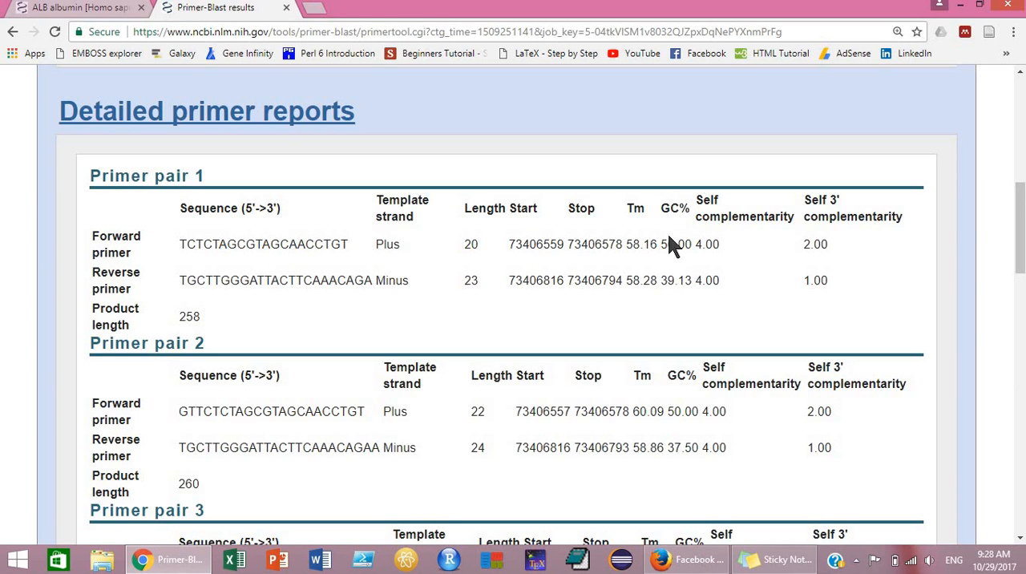
mouse_move(632, 276)
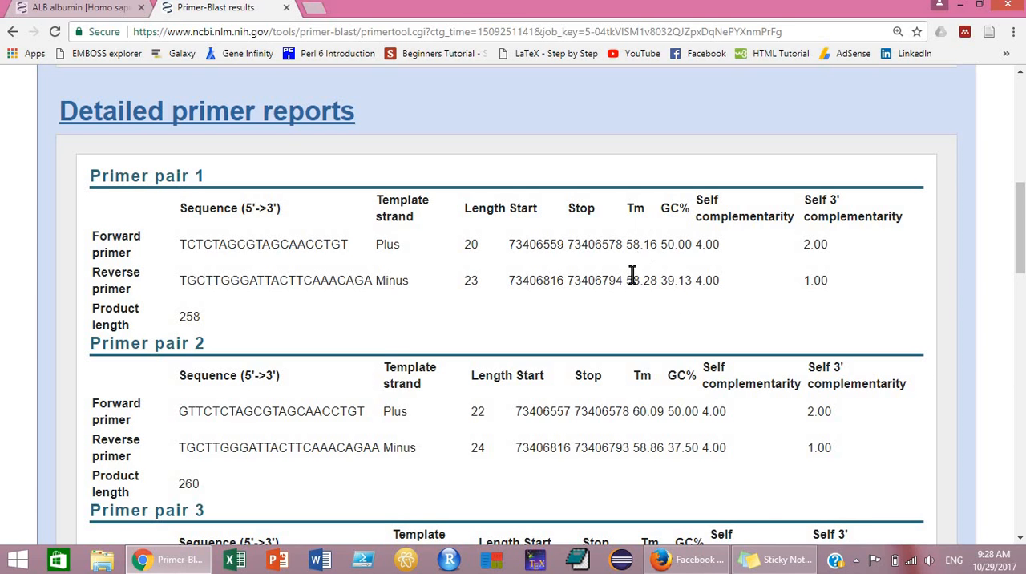
mouse_move(646, 244)
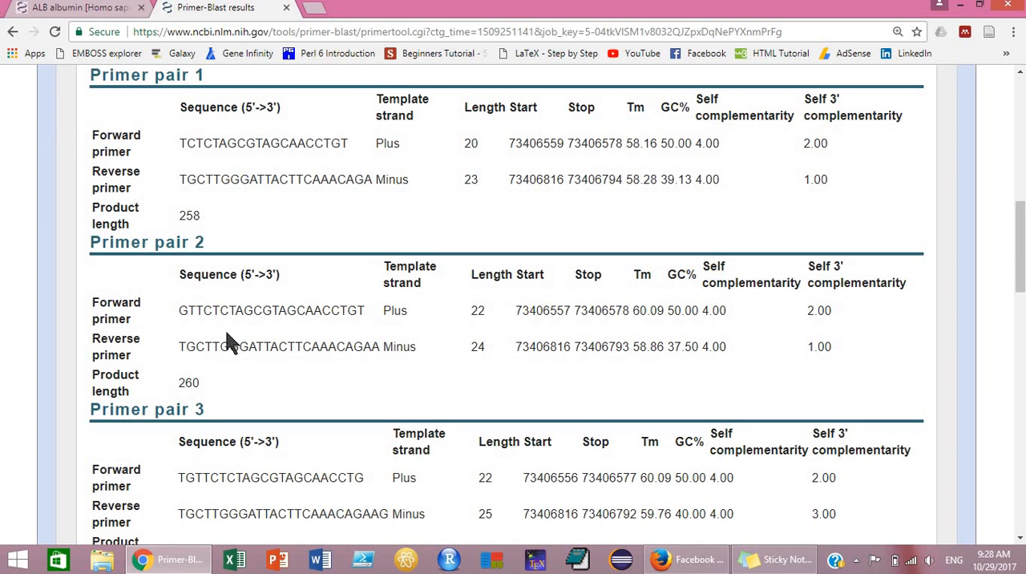
mouse_move(255, 332)
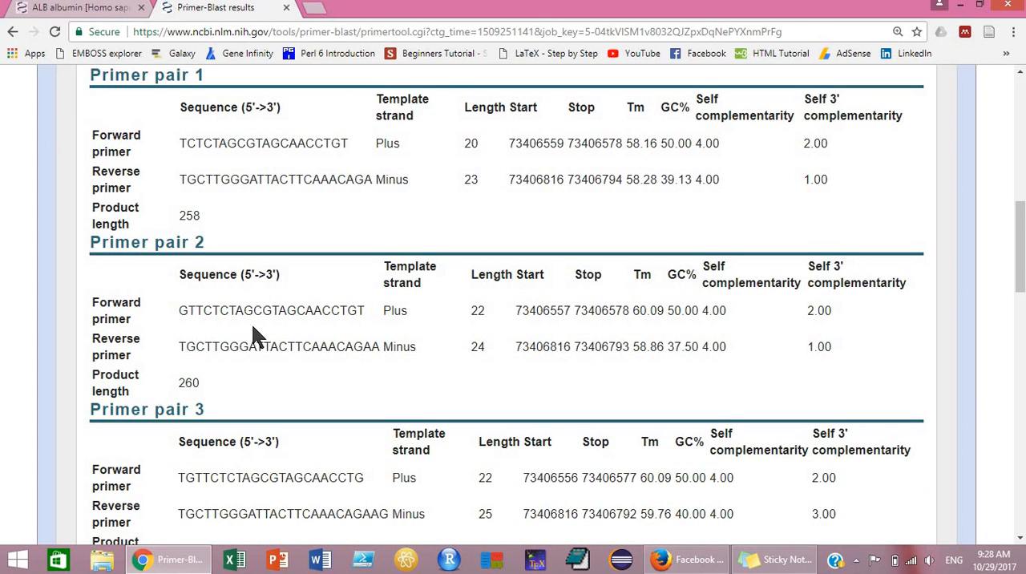
scroll(down, 3)
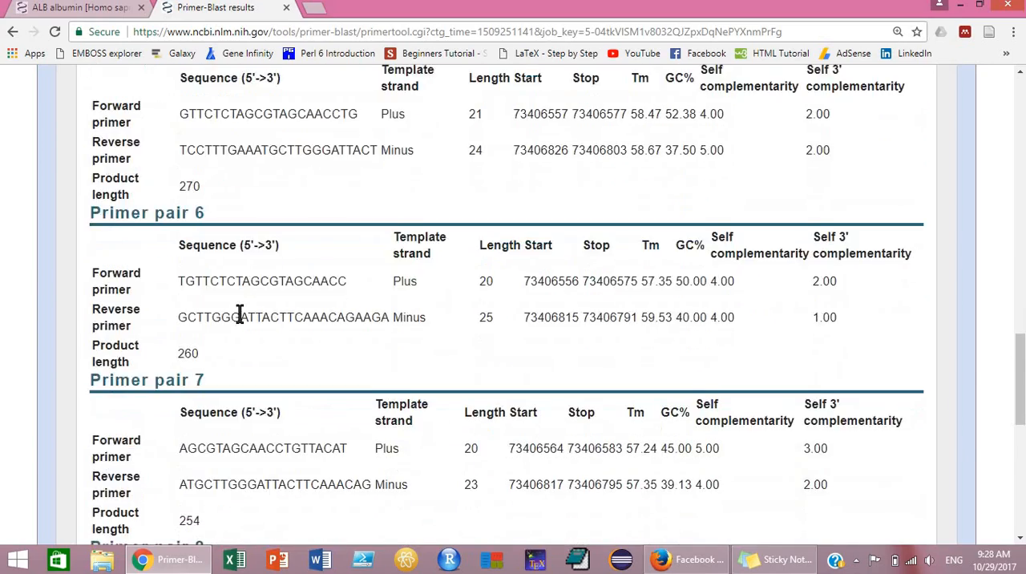
scroll(down, 3)
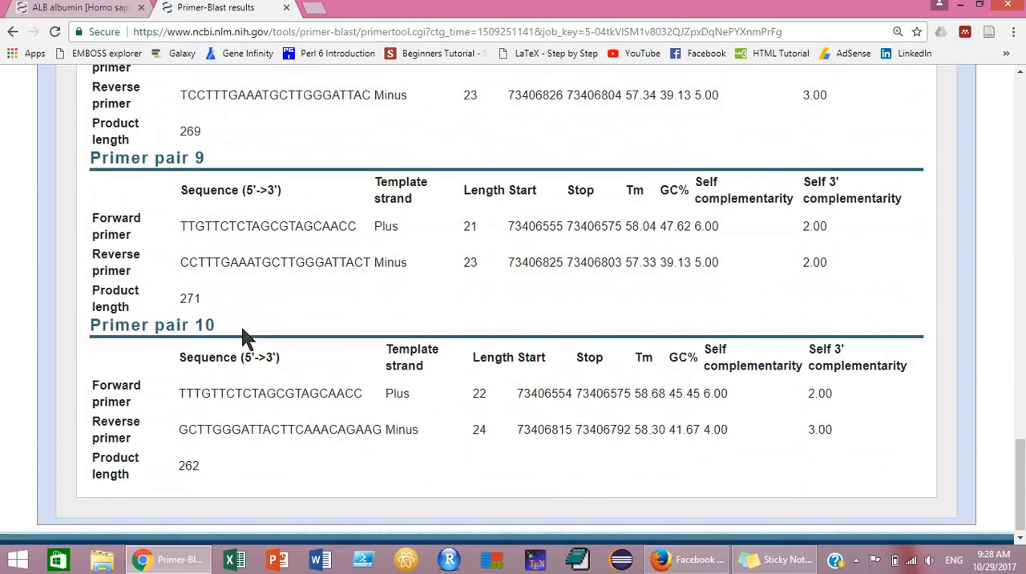